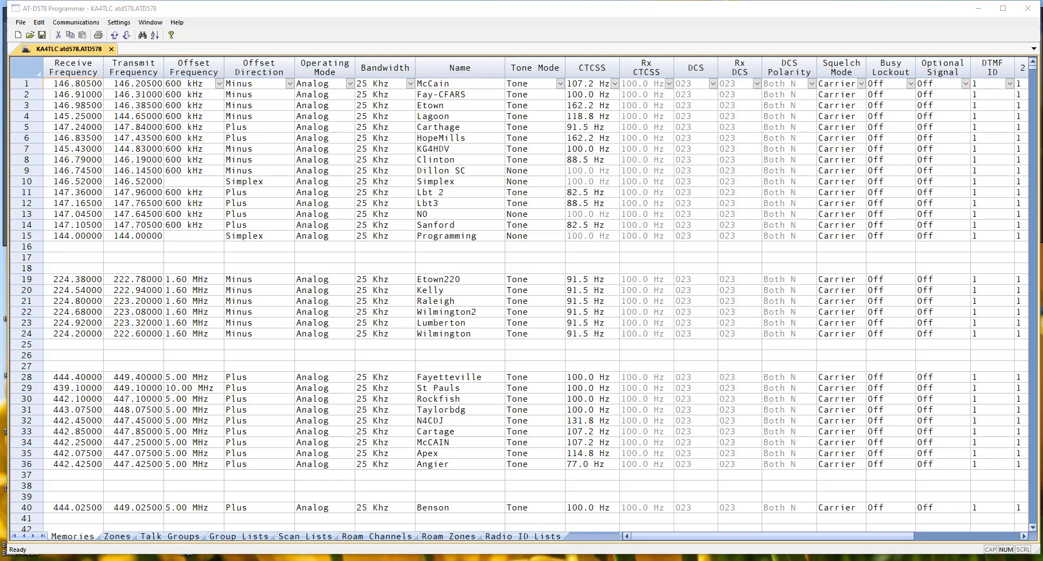
pyautogui.moveTo(404, 507)
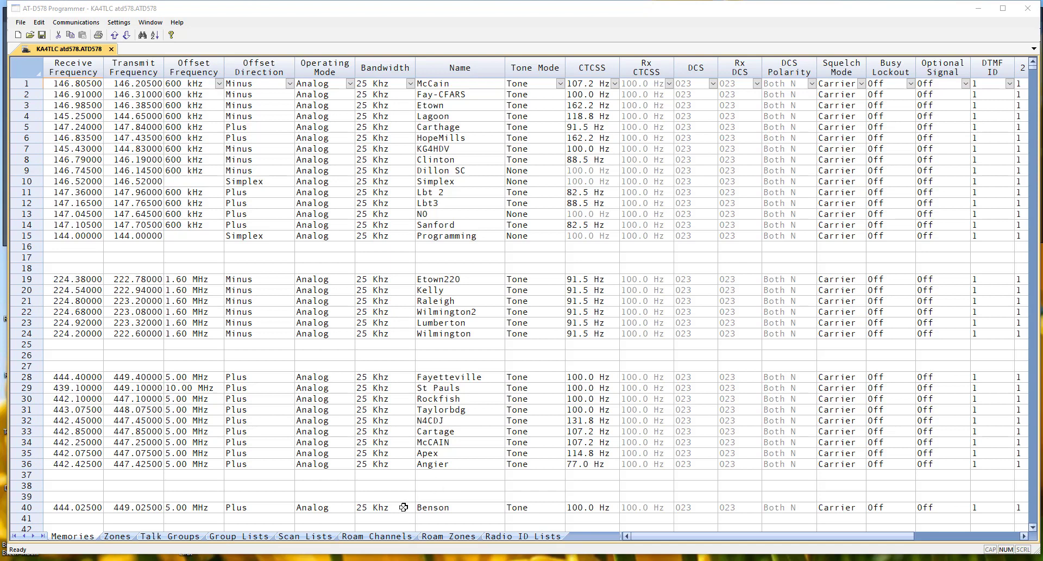
pyautogui.moveTo(376, 513)
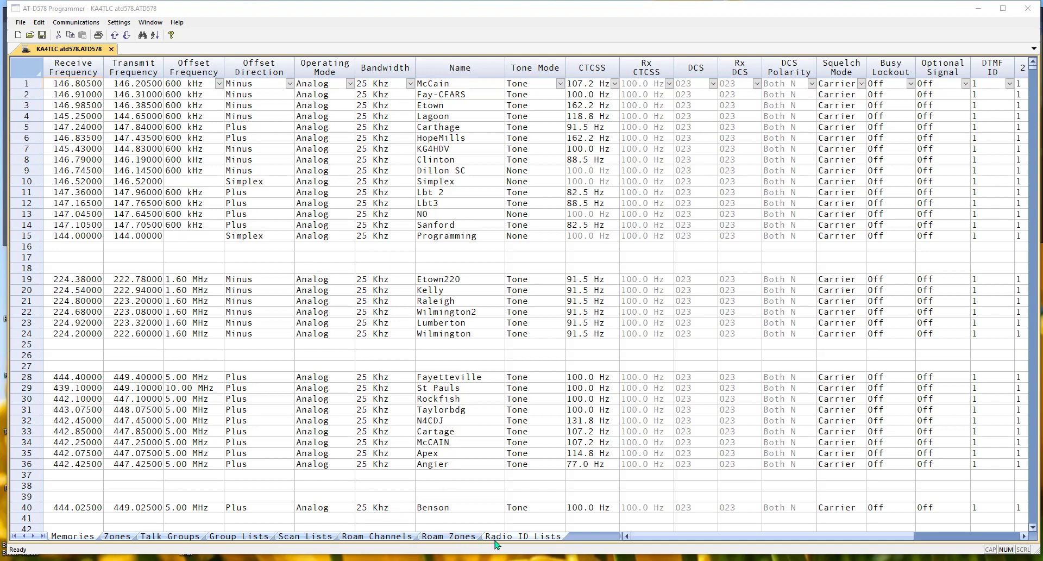
pyautogui.moveTo(507, 543)
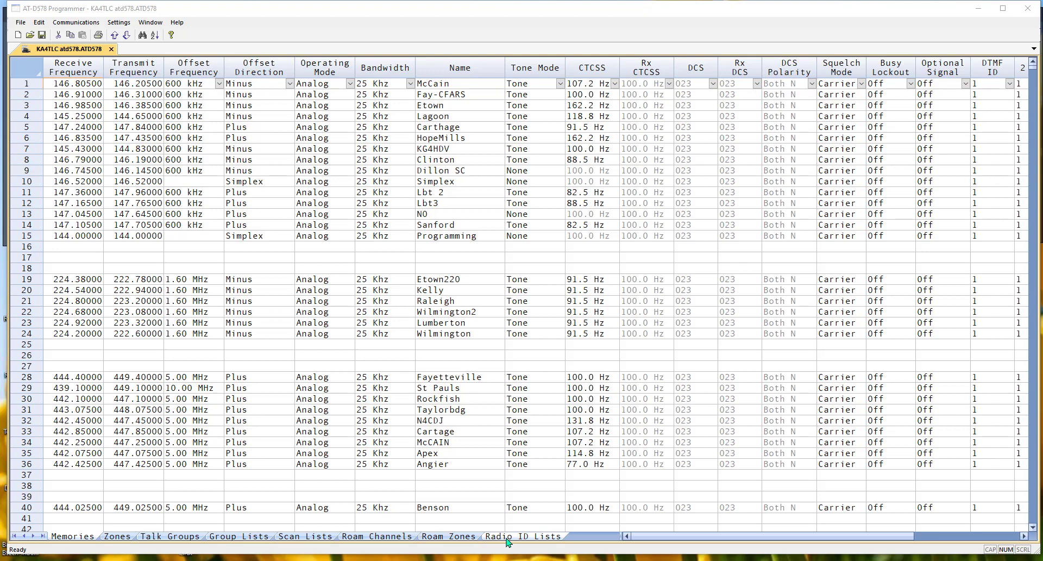
# - Switch the codeplug view to the Radio ID list sheet
pyautogui.click(73, 83)
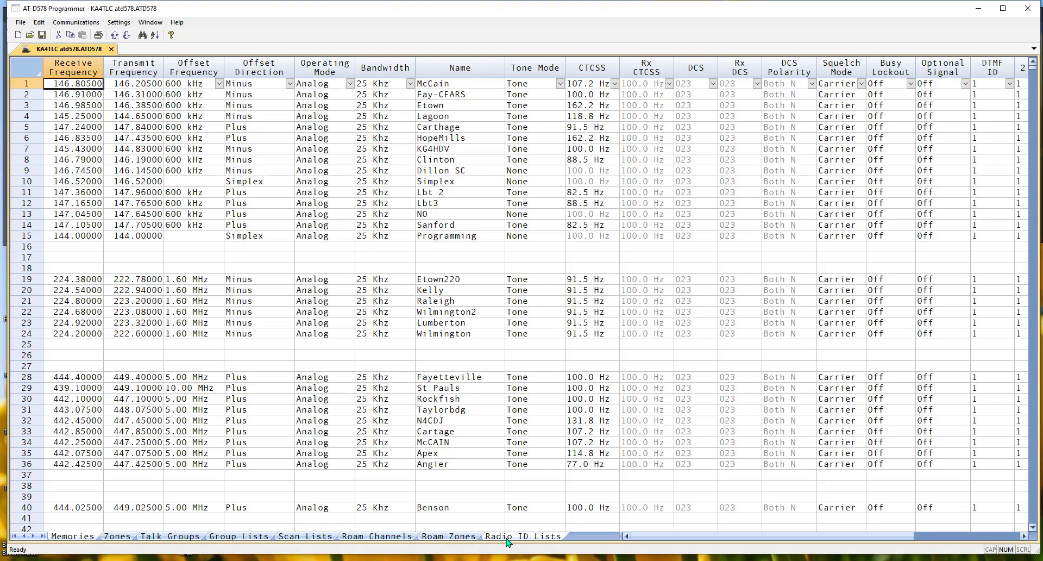
# - Widen the Name column so 'Customer Name' reads in full, then head to the Settings menu
pyautogui.click(522, 536)
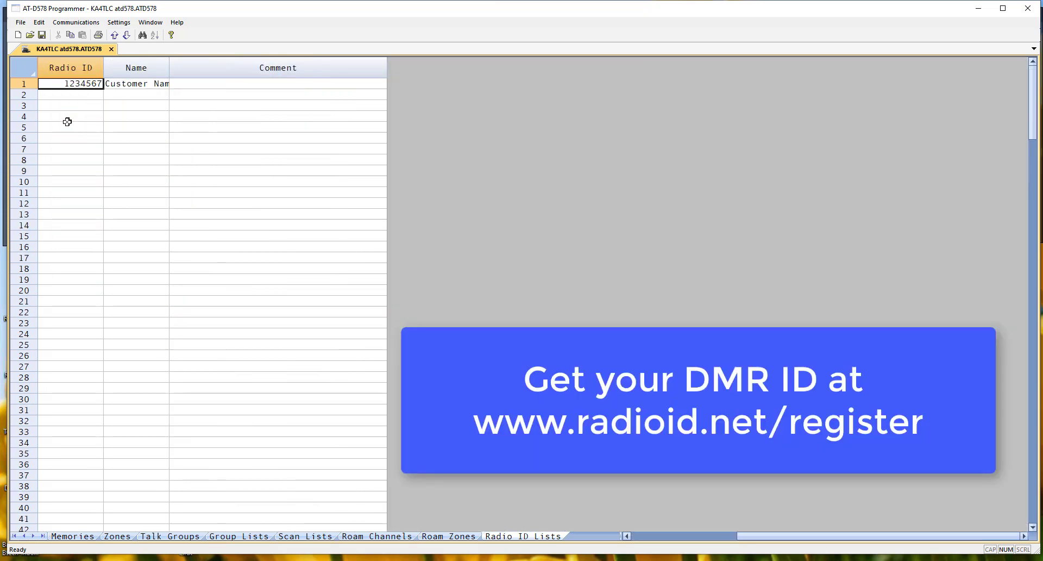
pyautogui.moveTo(170, 67); pyautogui.dragTo(189, 67)
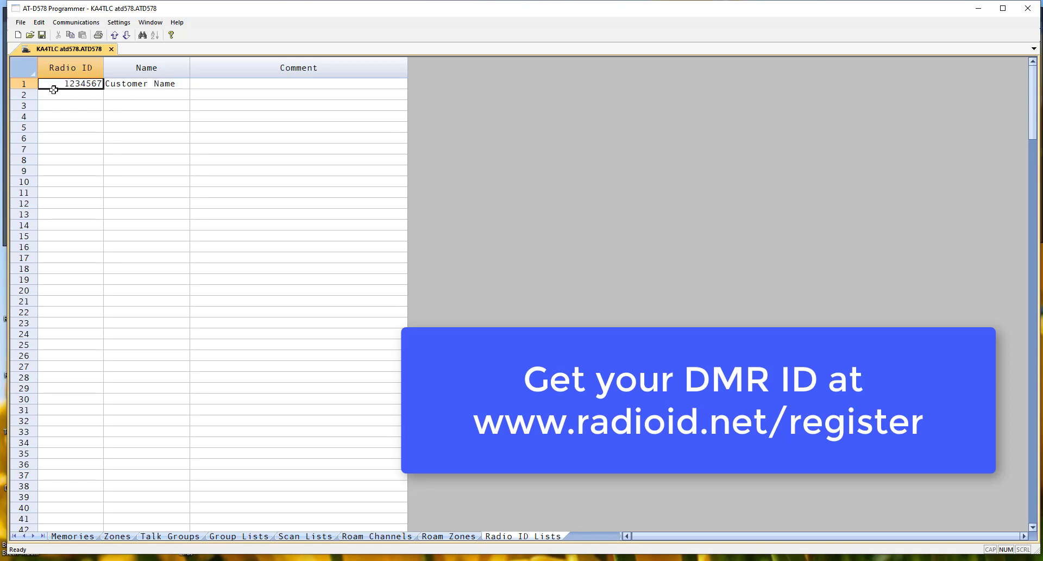
pyautogui.moveTo(148, 101)
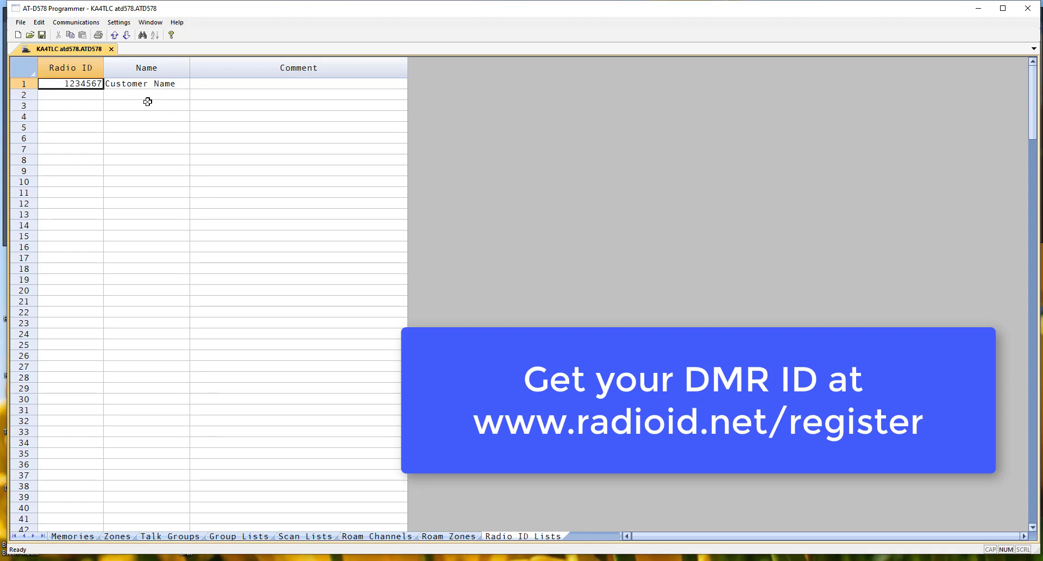
pyautogui.moveTo(174, 290)
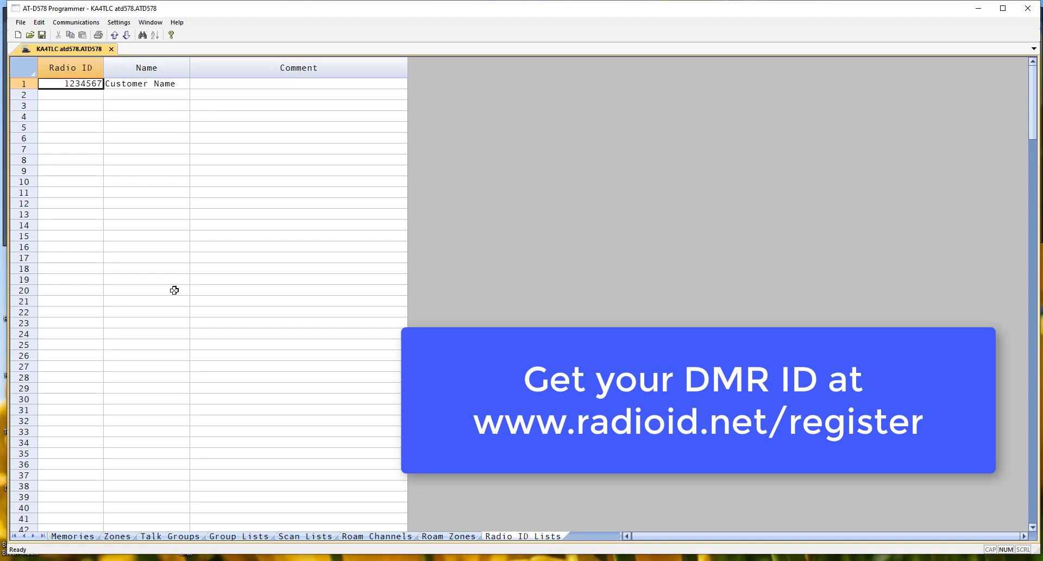
pyautogui.moveTo(105, 123)
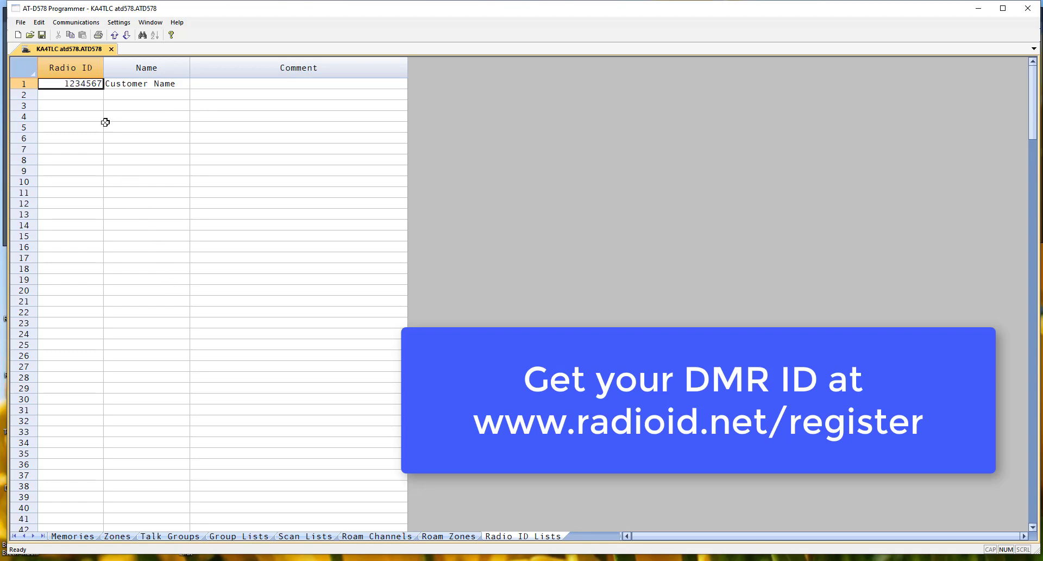
pyautogui.moveTo(85, 105)
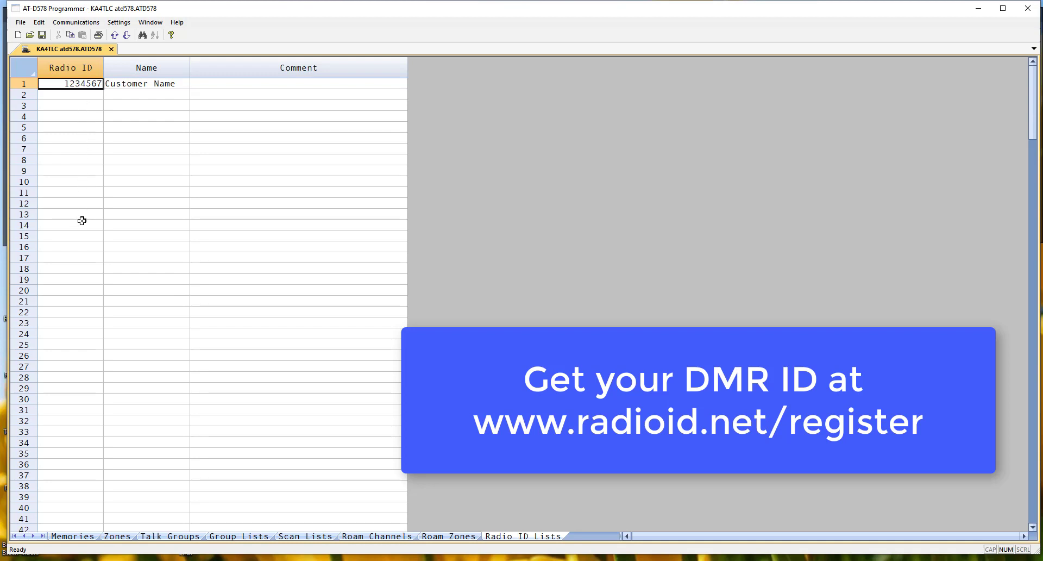
pyautogui.scroll(-3)
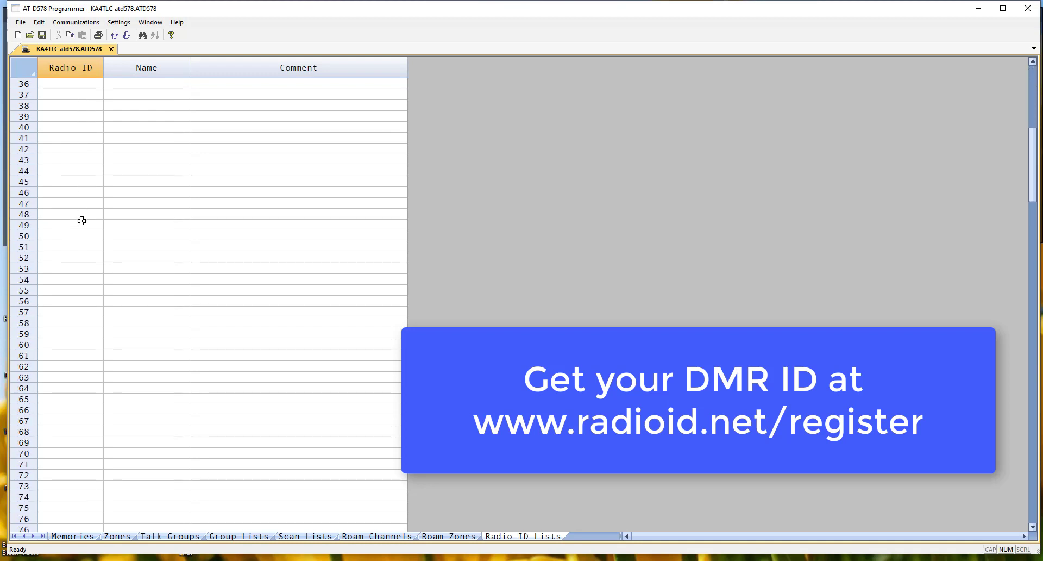
pyautogui.scroll(-3)
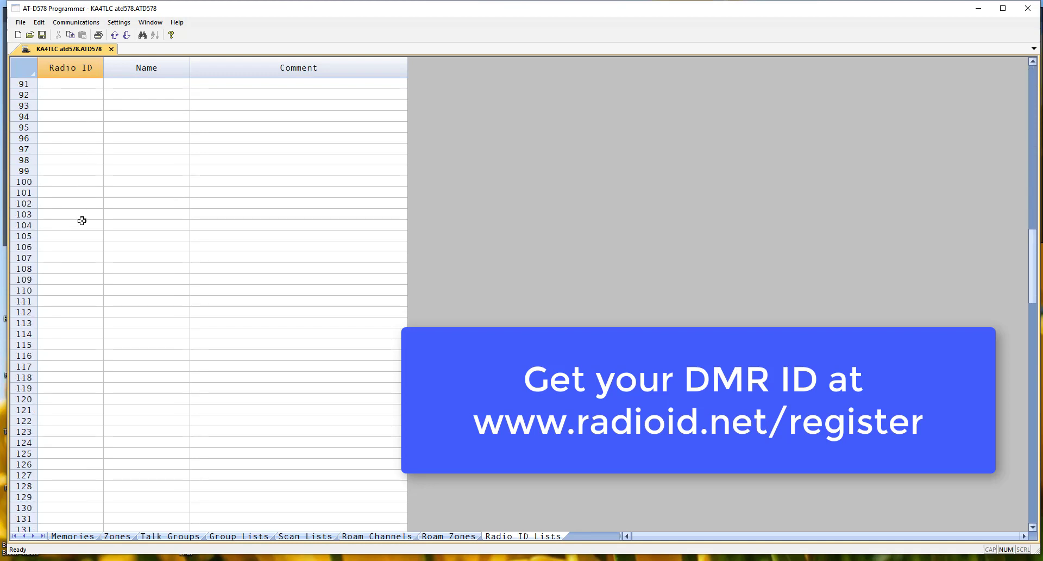
pyautogui.scroll(3)
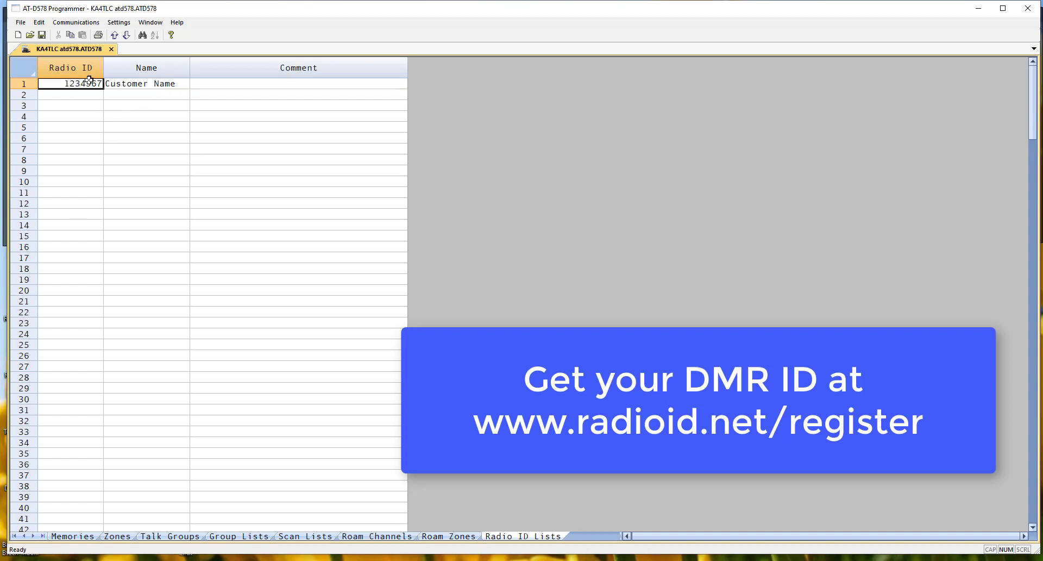
pyautogui.moveTo(67, 112)
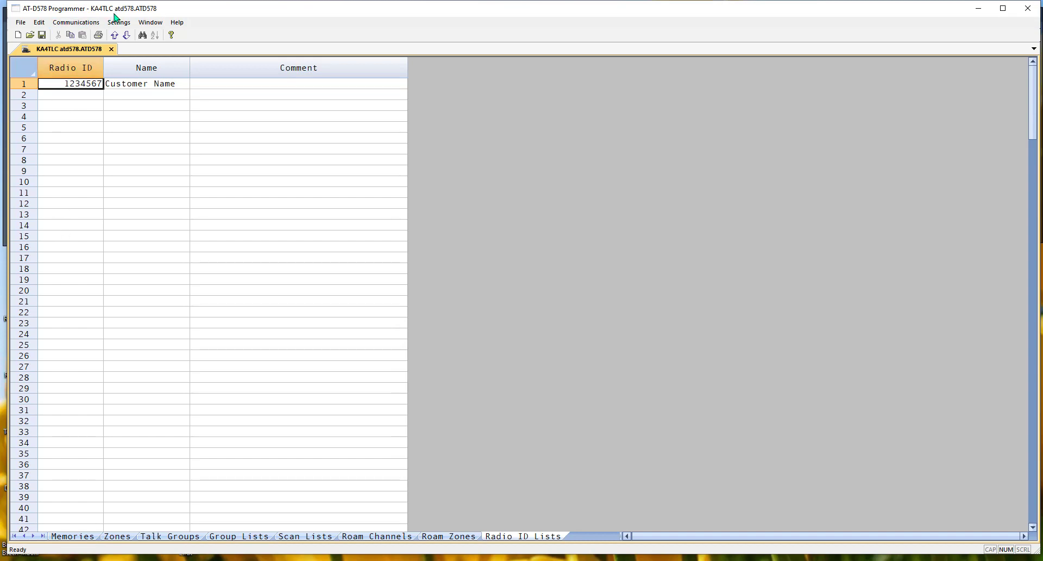
pyautogui.click(118, 22)
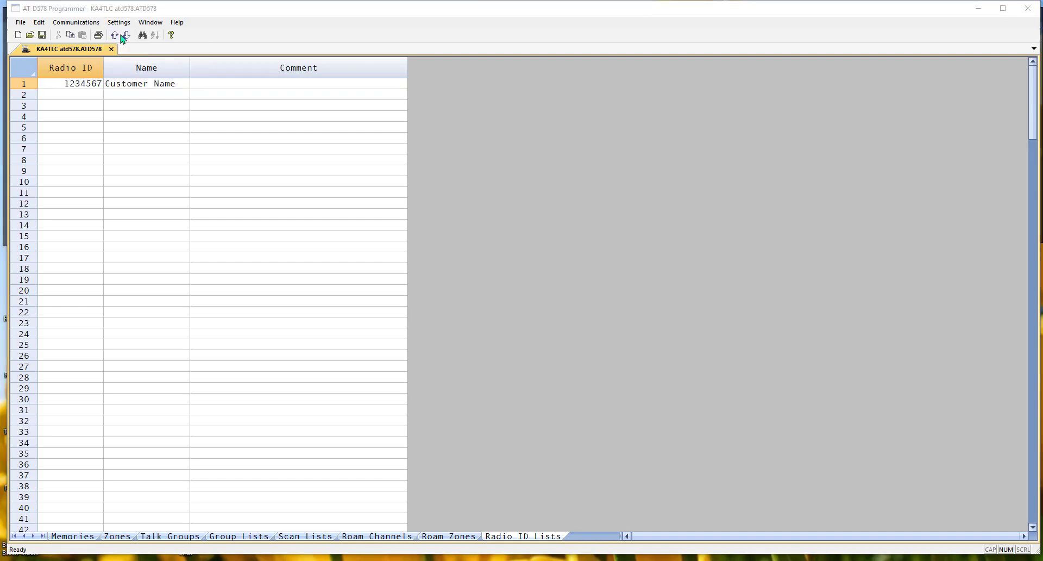
# - In Menu Settings Power/GPS, show Custom Char at power-on
pyautogui.click(119, 22)
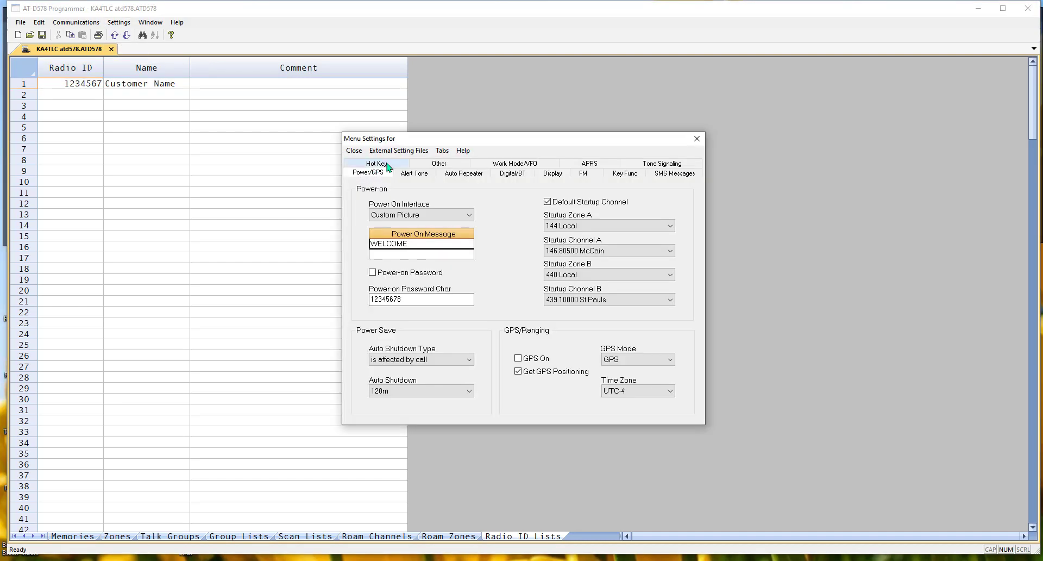
pyautogui.moveTo(463, 173)
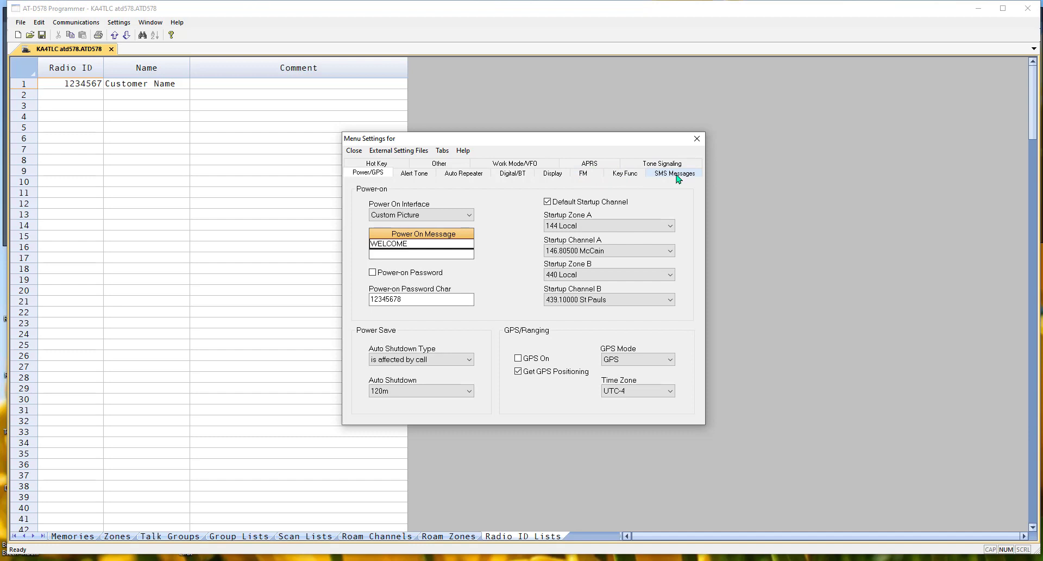
pyautogui.moveTo(553, 214)
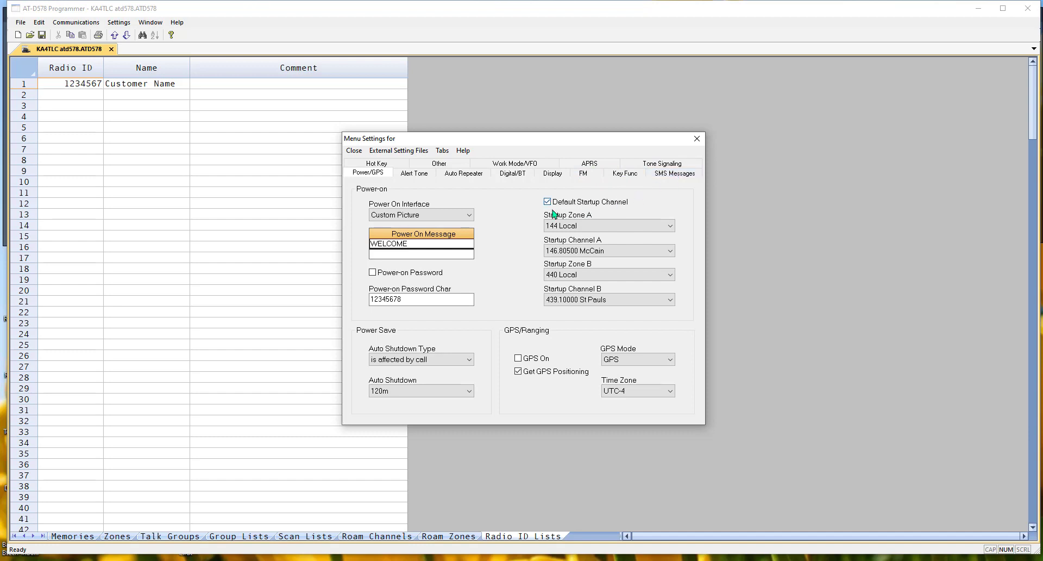
pyautogui.moveTo(425, 221)
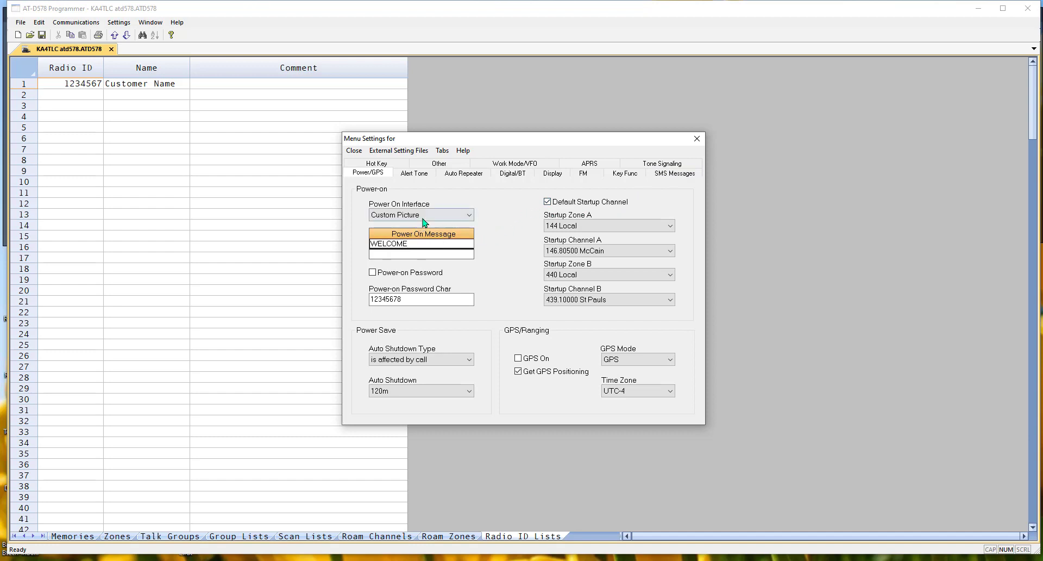
pyautogui.click(470, 214)
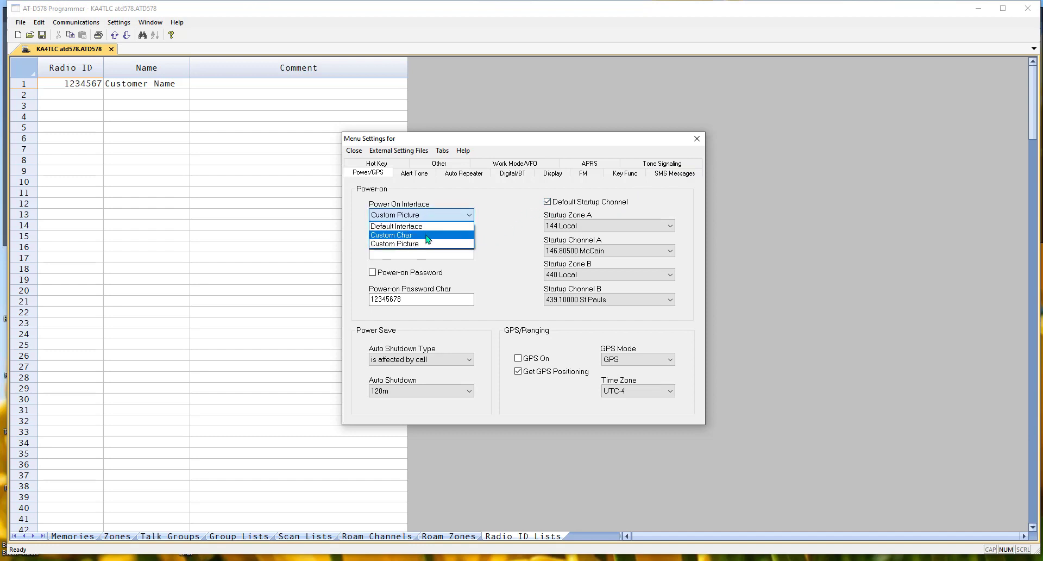
pyautogui.click(391, 235)
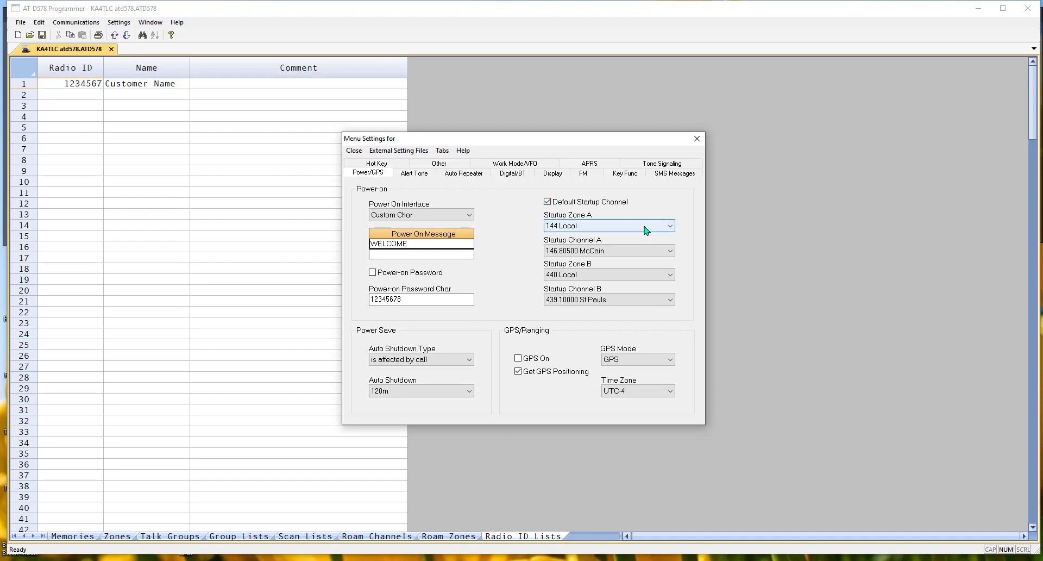
# - Set startup channels to 146.98500 Etown on side A and 444.02500 Benson on side B
pyautogui.click(669, 226)
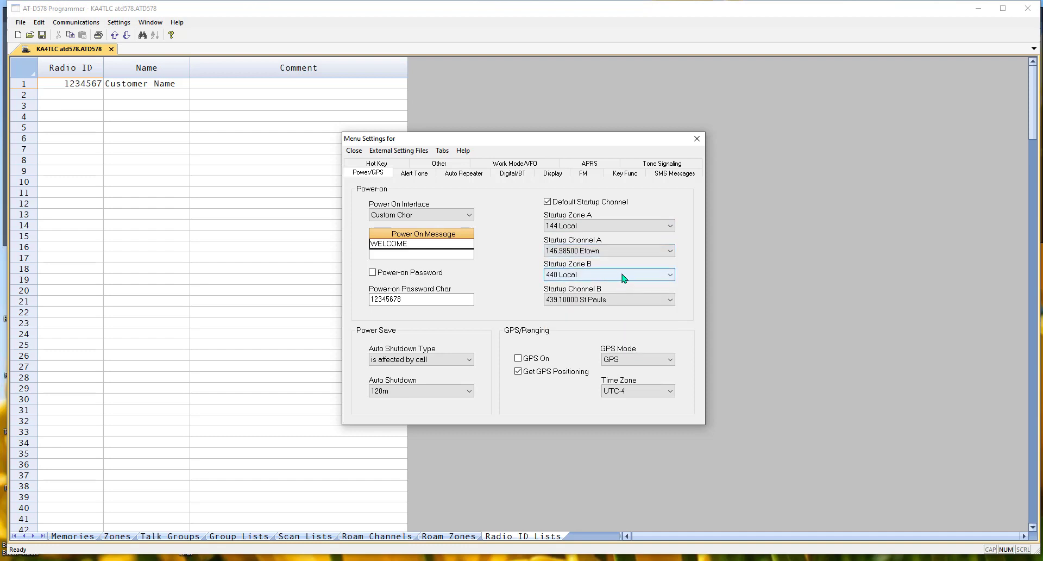
pyautogui.click(605, 298)
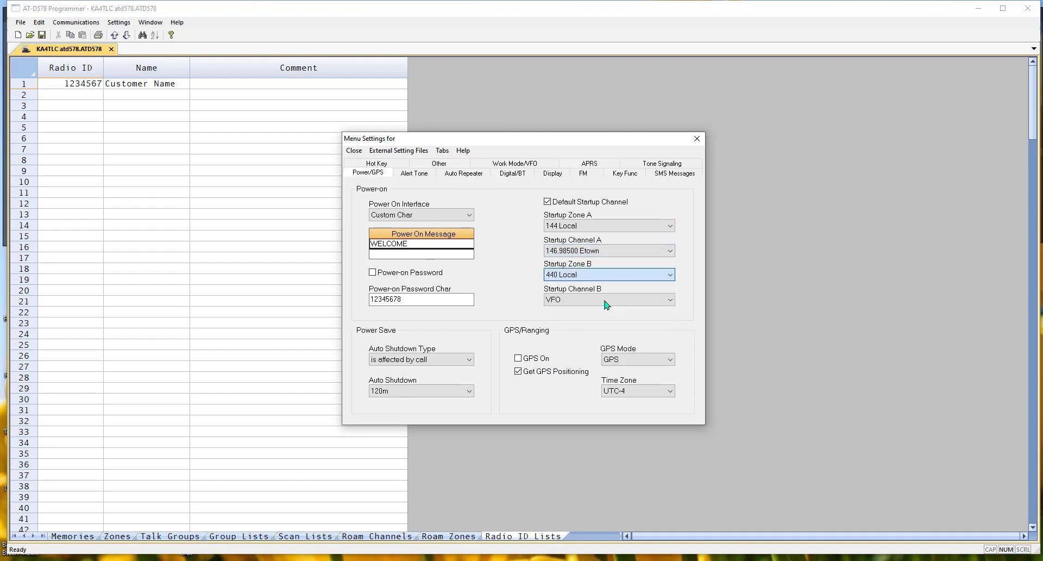
pyautogui.click(670, 299)
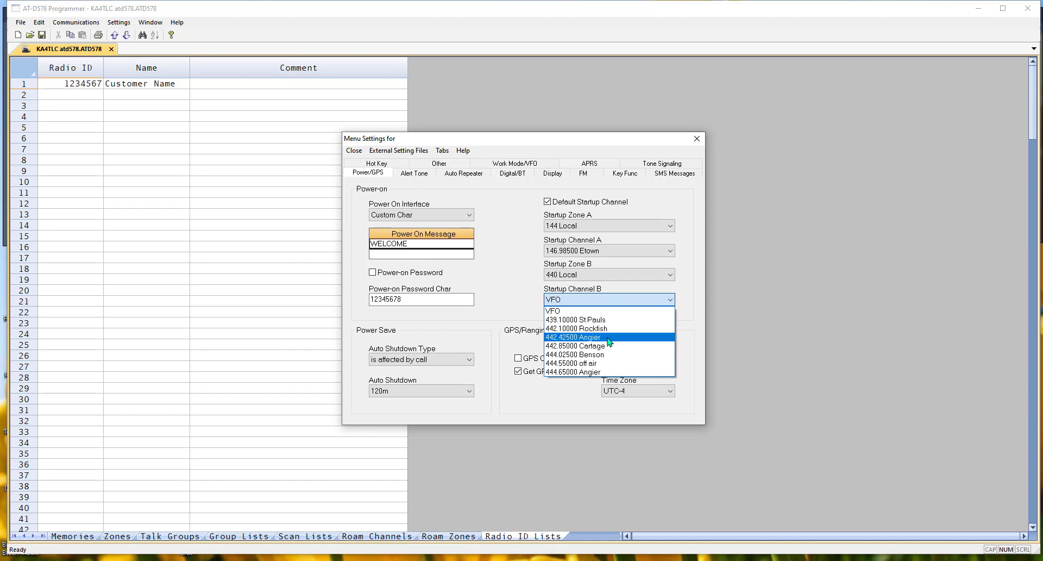
pyautogui.click(575, 354)
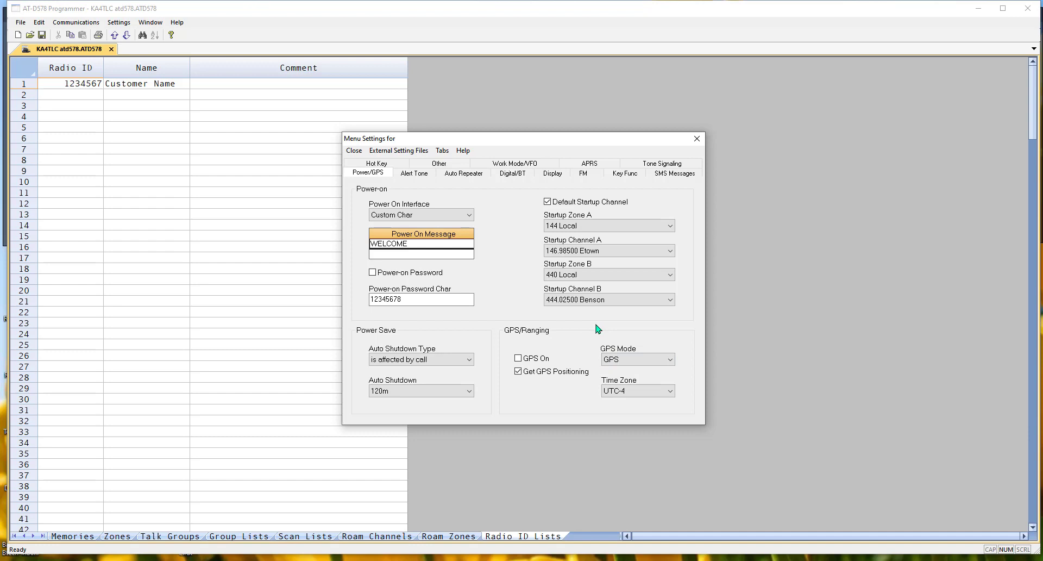
pyautogui.moveTo(520, 191)
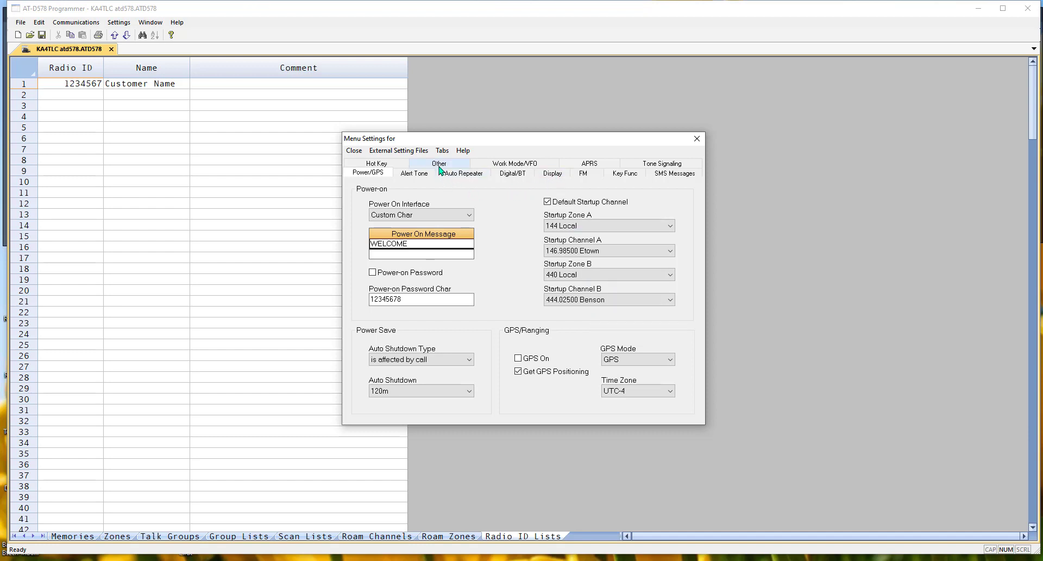
# - Review the Other settings page, keeping weather channel 1
pyautogui.click(439, 164)
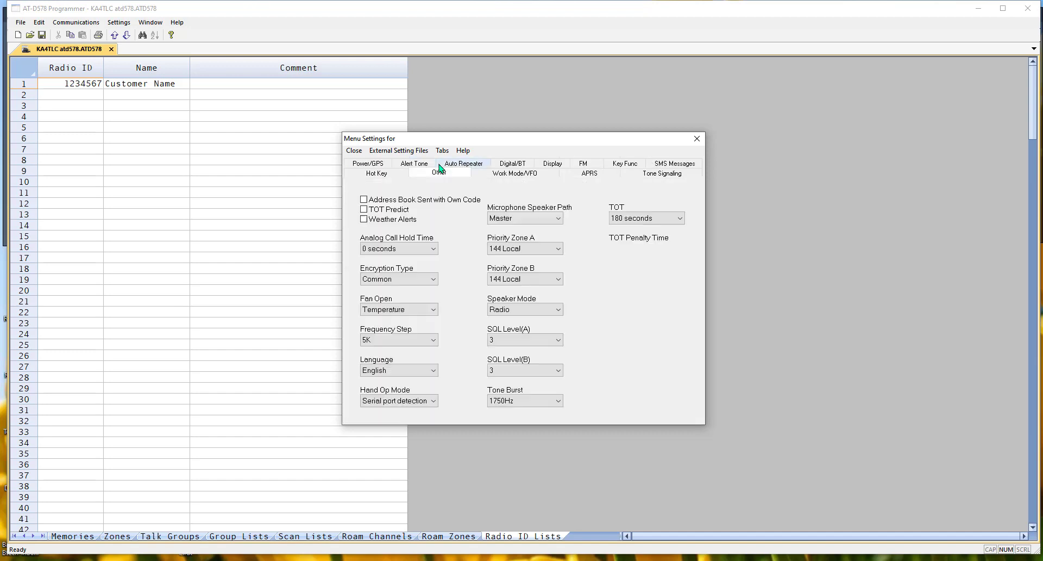
pyautogui.click(362, 219)
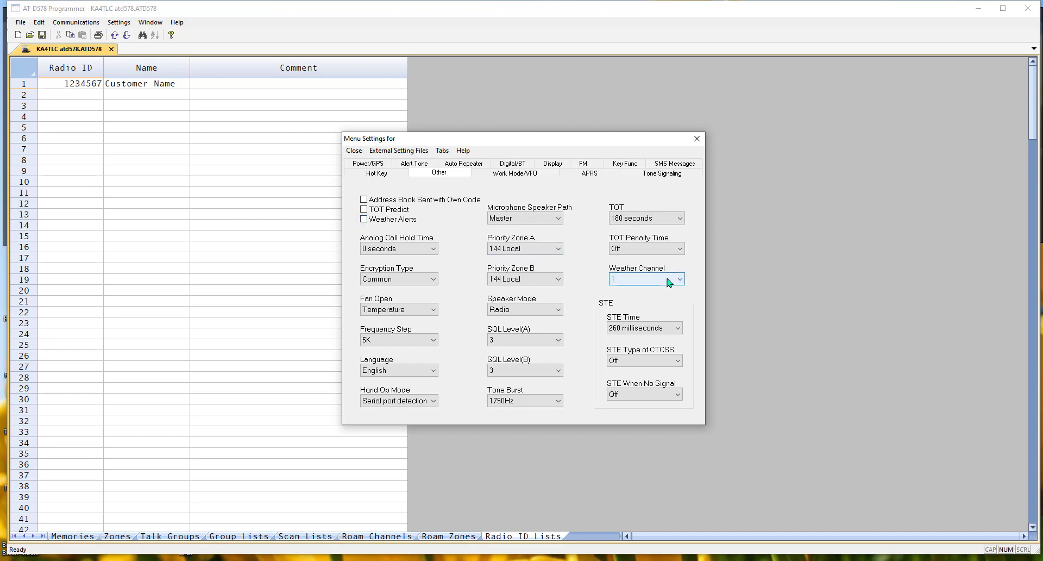
pyautogui.click(678, 278)
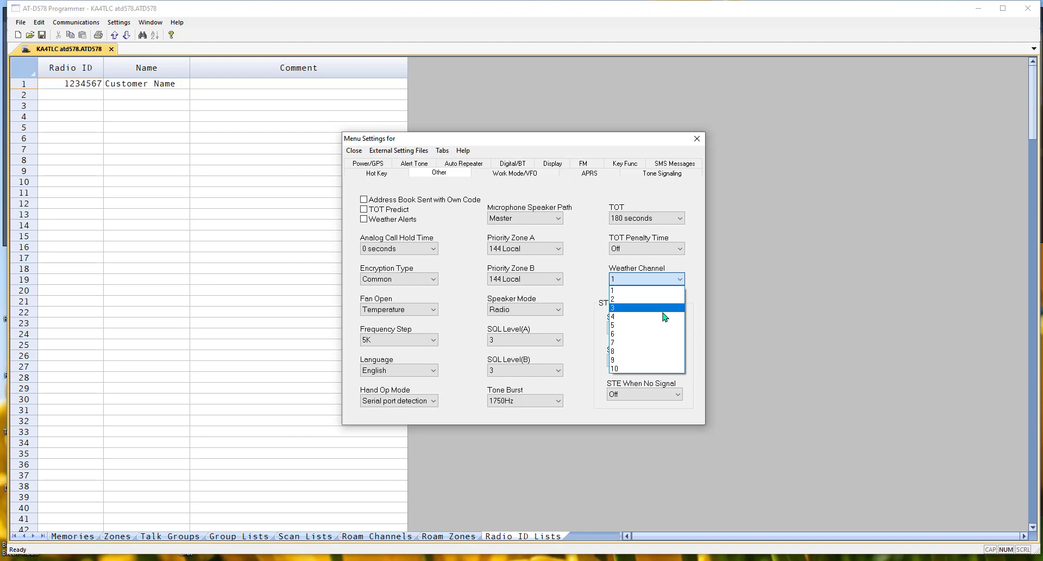
pyautogui.moveTo(654, 291)
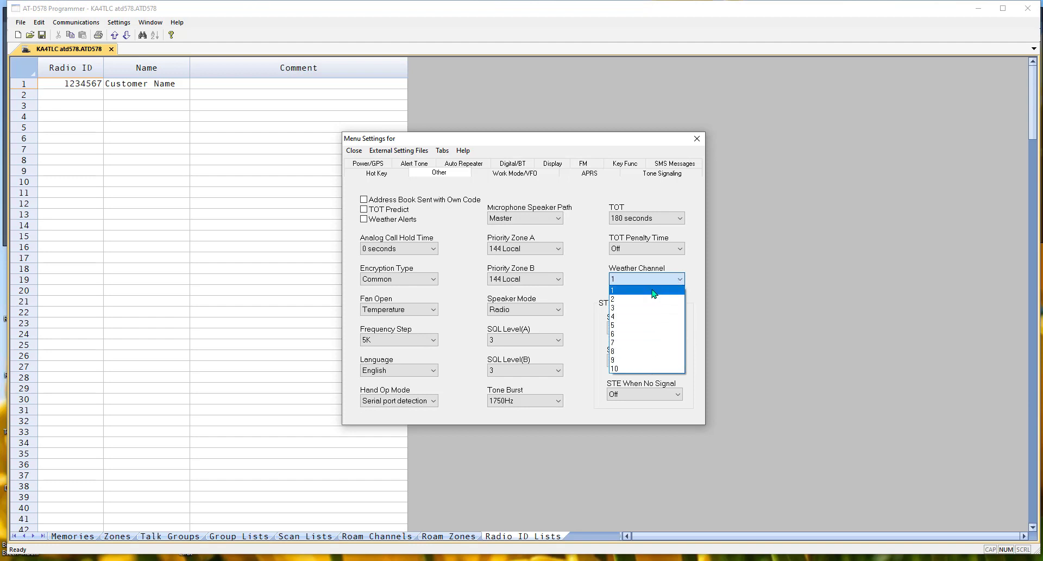
pyautogui.moveTo(664, 285)
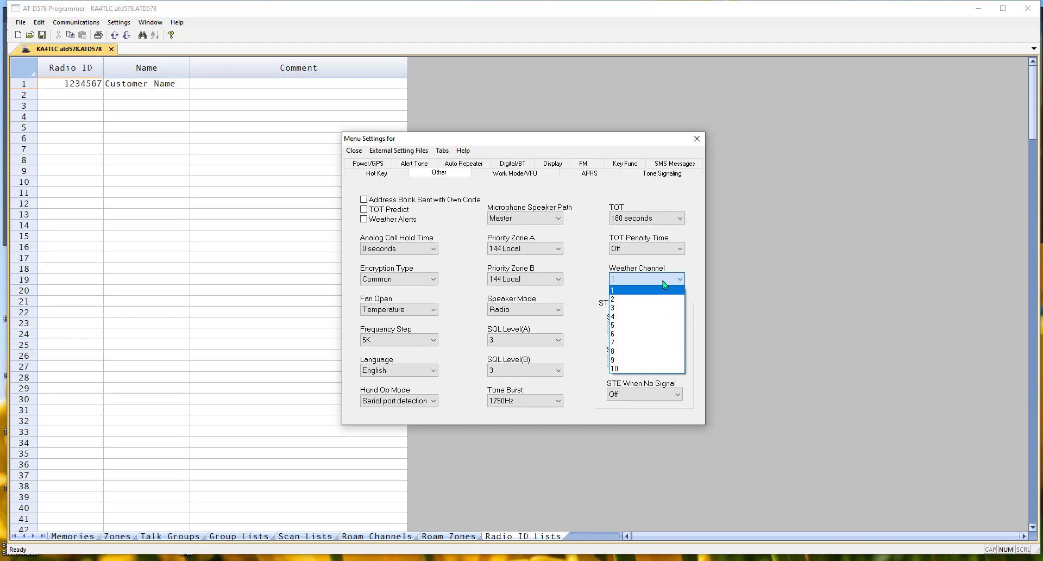
pyautogui.click(513, 172)
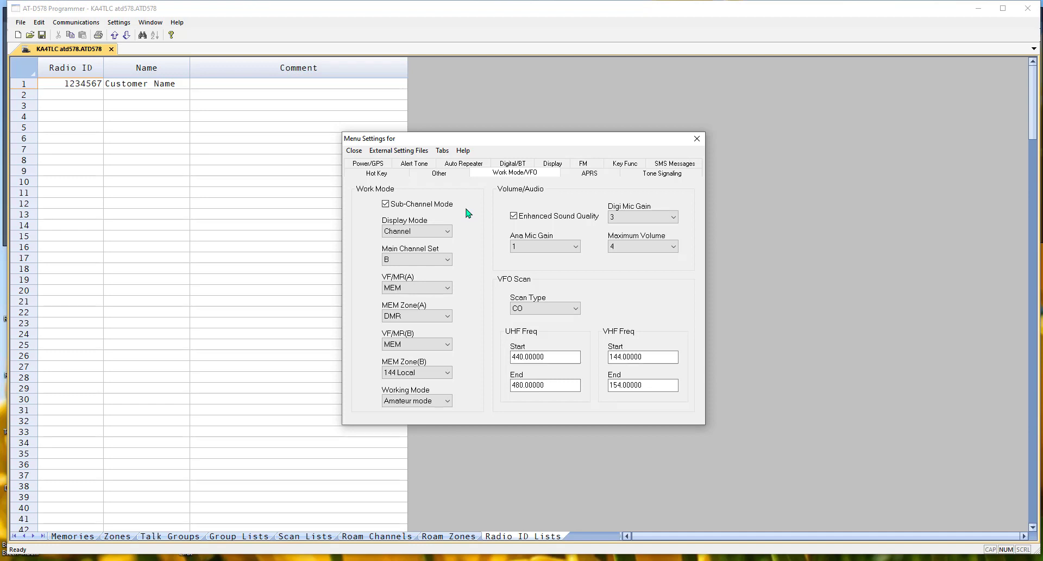
pyautogui.click(462, 164)
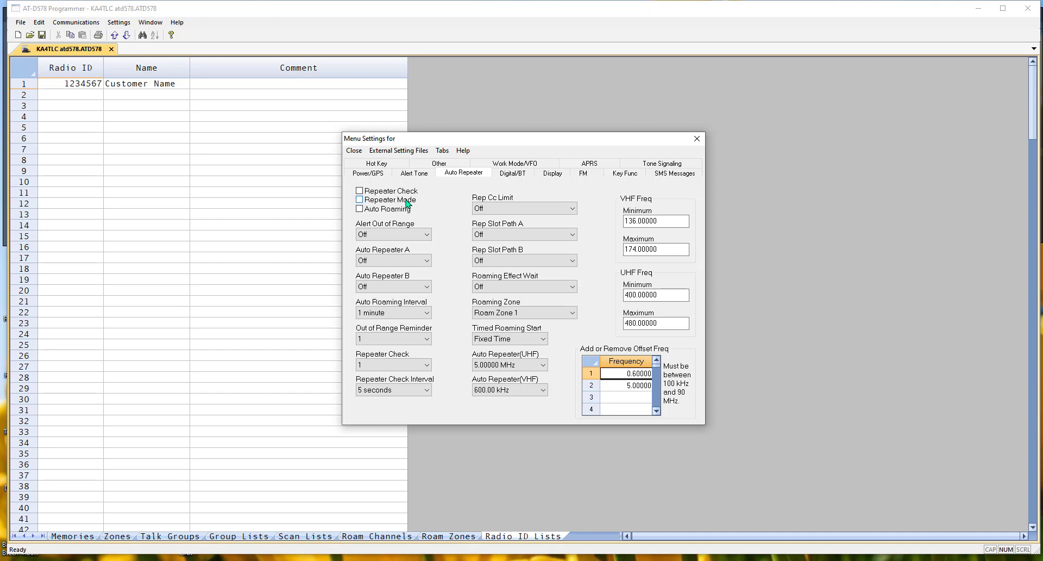
pyautogui.click(510, 173)
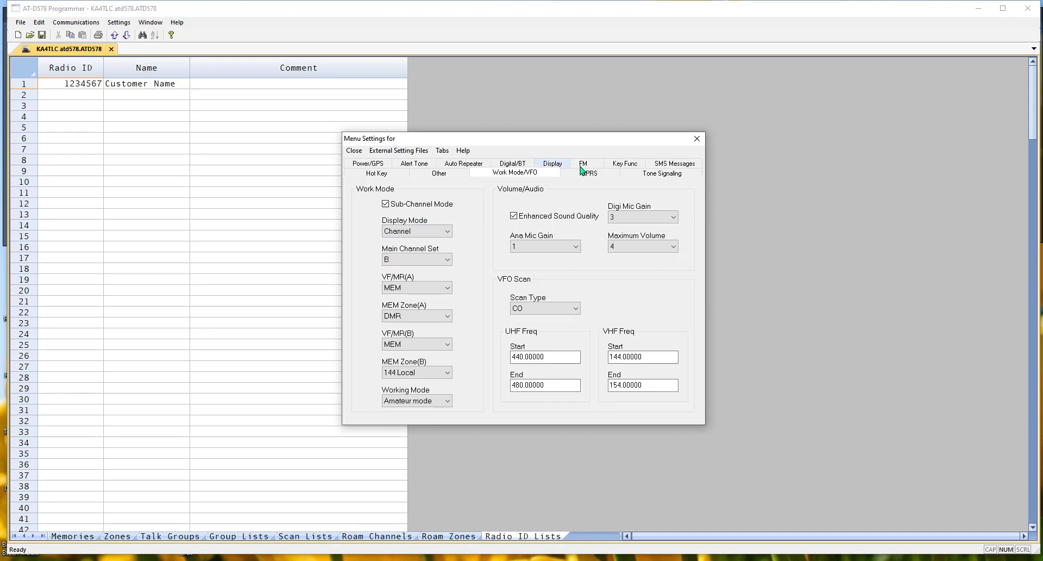
pyautogui.moveTo(623, 164)
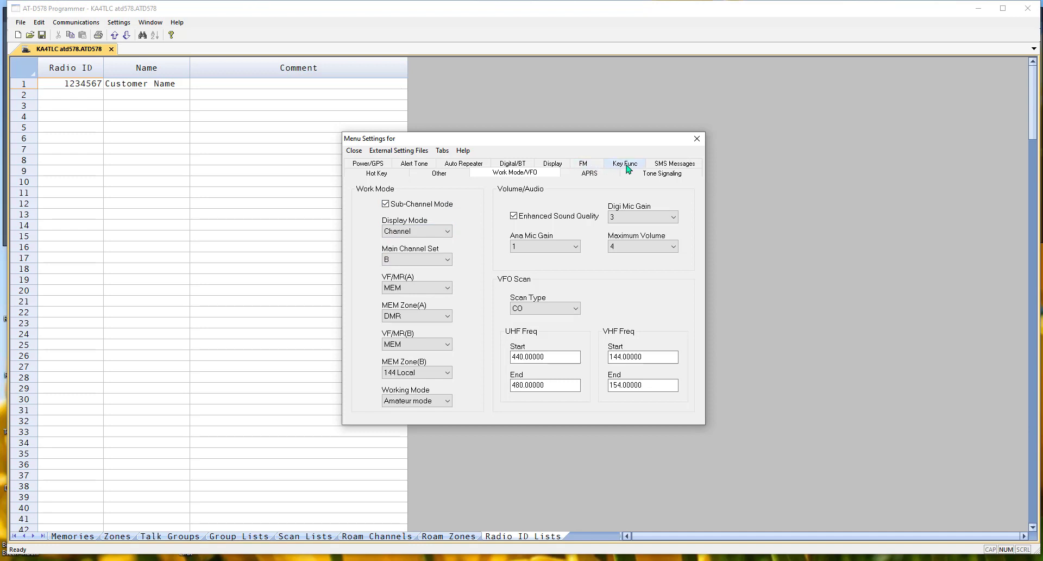
# - Browse the P1 short-press key choices, leaving it as A / B Switch
pyautogui.click(624, 163)
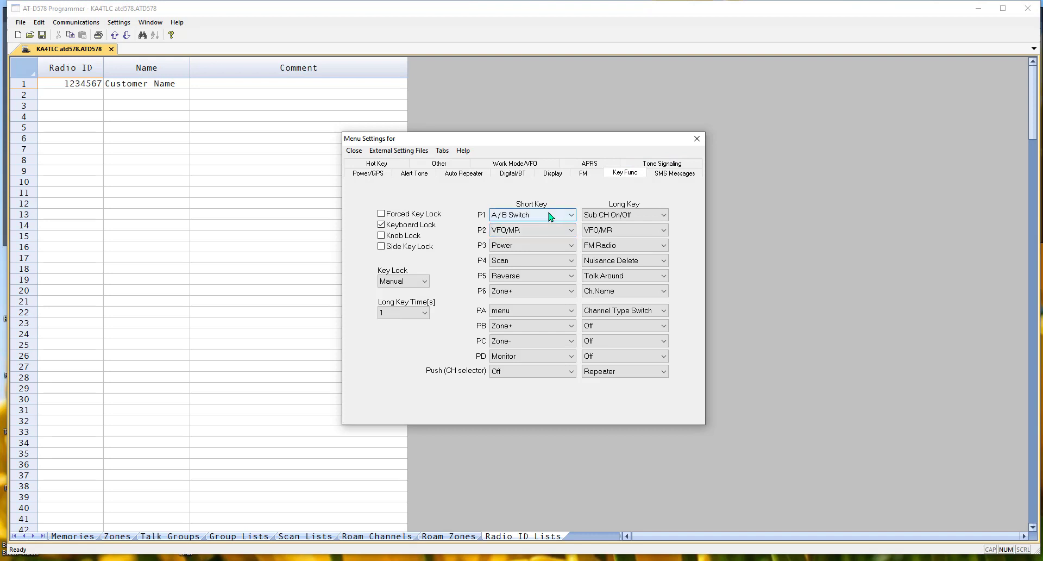
pyautogui.click(570, 214)
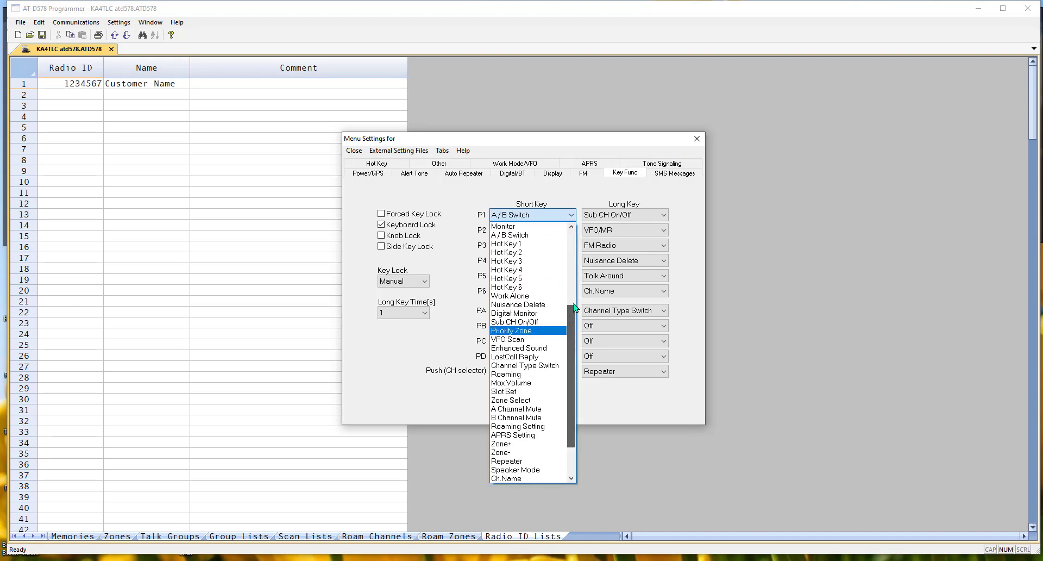
pyautogui.scroll(3)
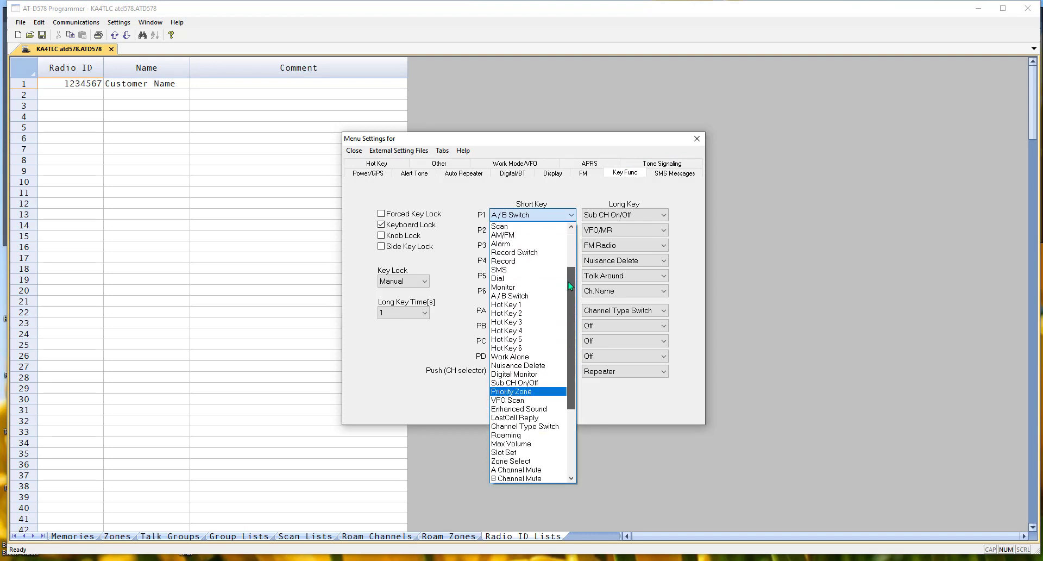
pyautogui.scroll(-3)
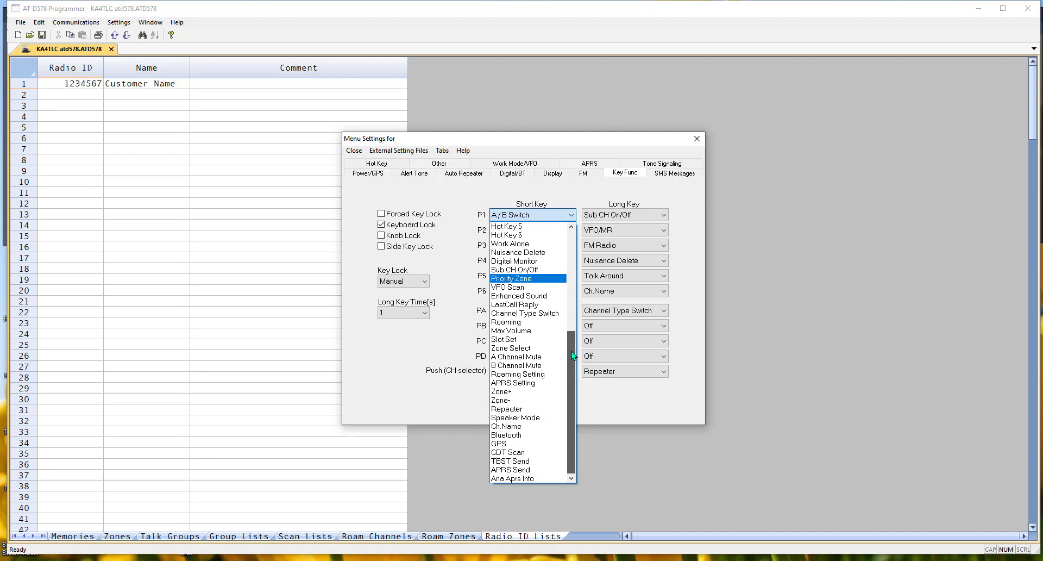
pyautogui.scroll(3)
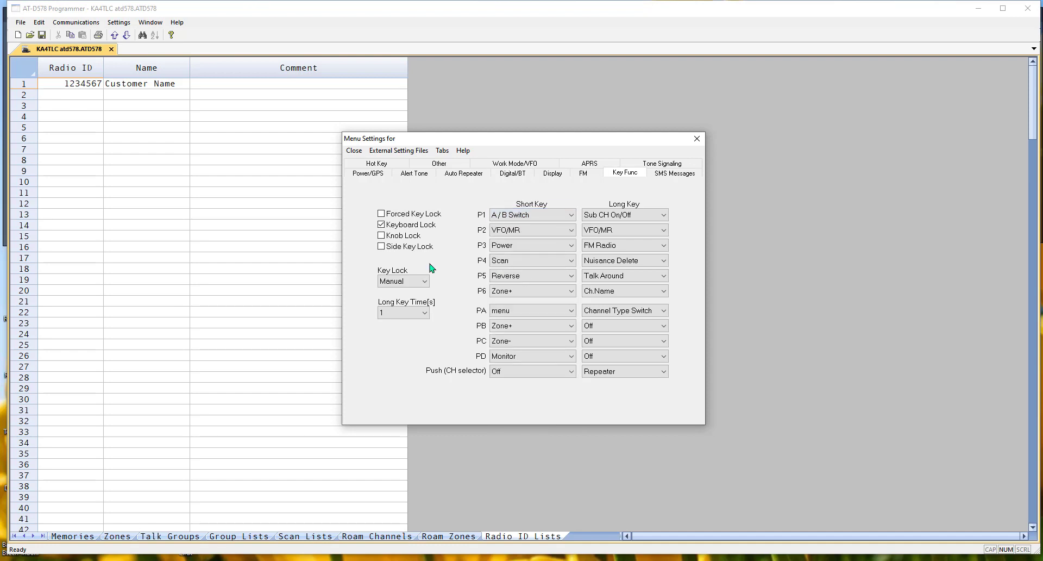
pyautogui.moveTo(458, 222)
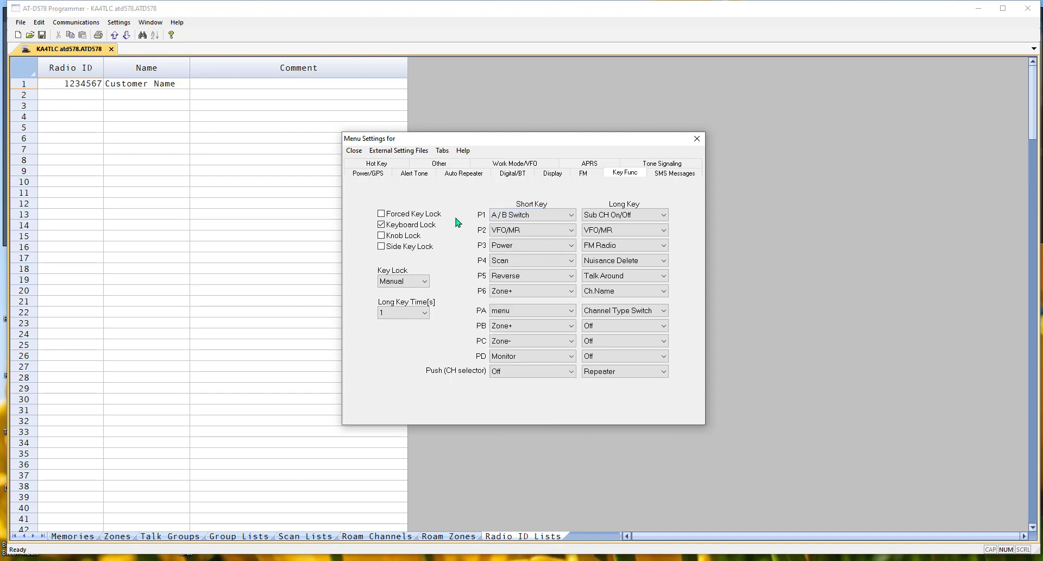
# - Review the APRS common beacon settings and bring up the analog APRS page (KD4DXX, 144.39000)
pyautogui.click(588, 163)
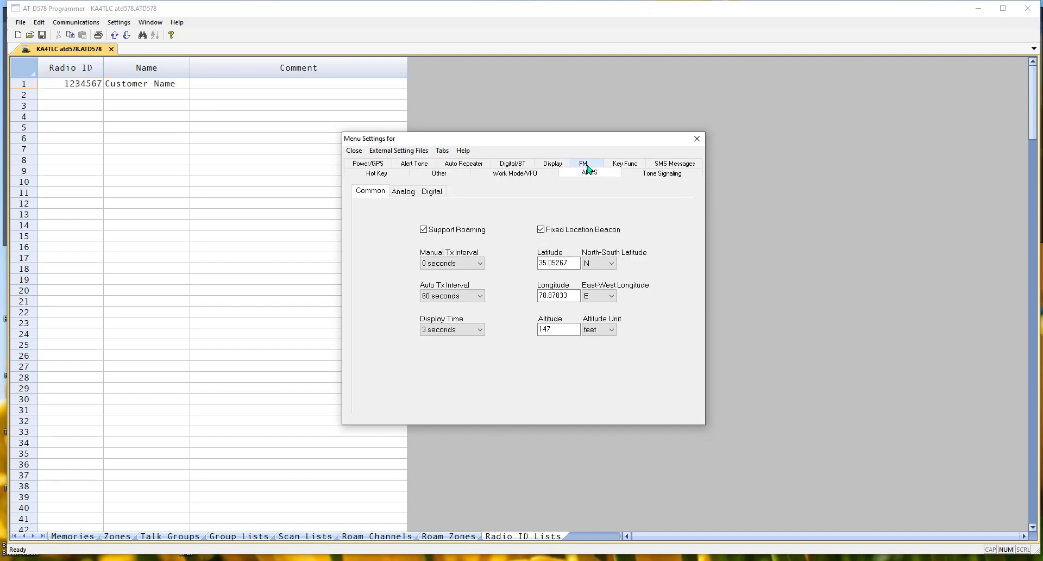
pyautogui.moveTo(379, 338)
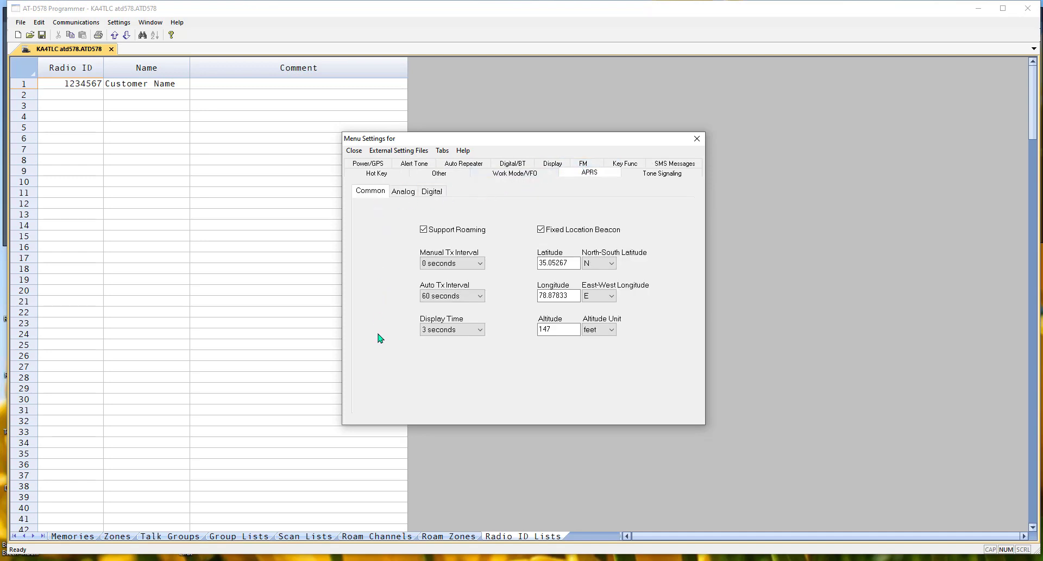
pyautogui.moveTo(576, 215)
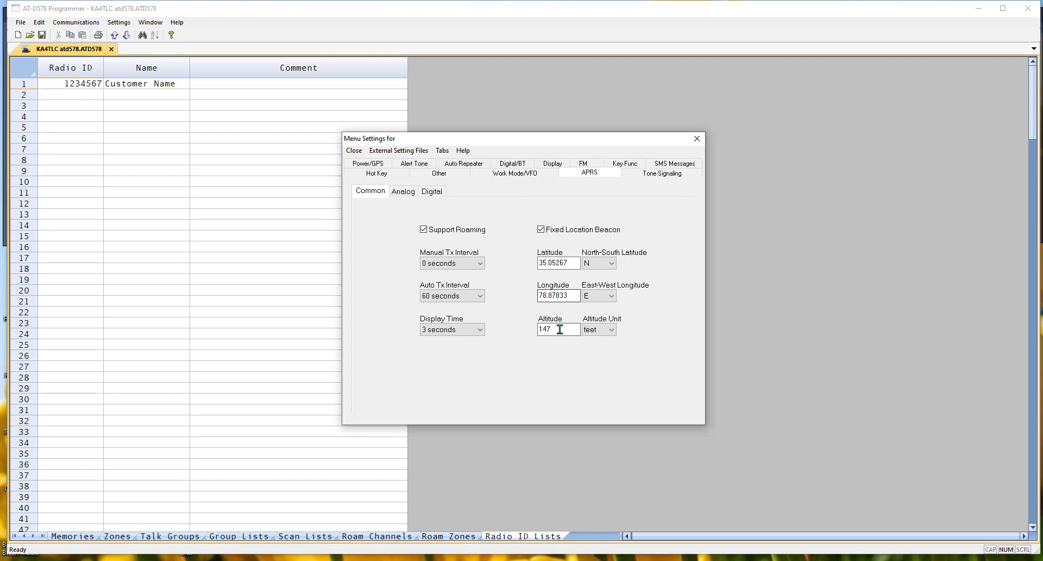
pyautogui.moveTo(558, 343)
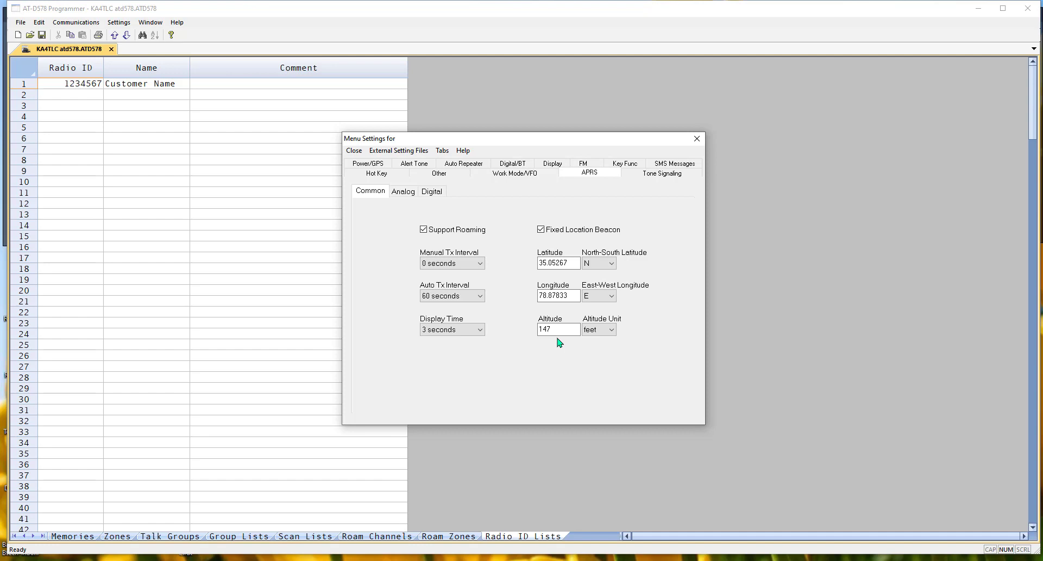
pyautogui.click(367, 163)
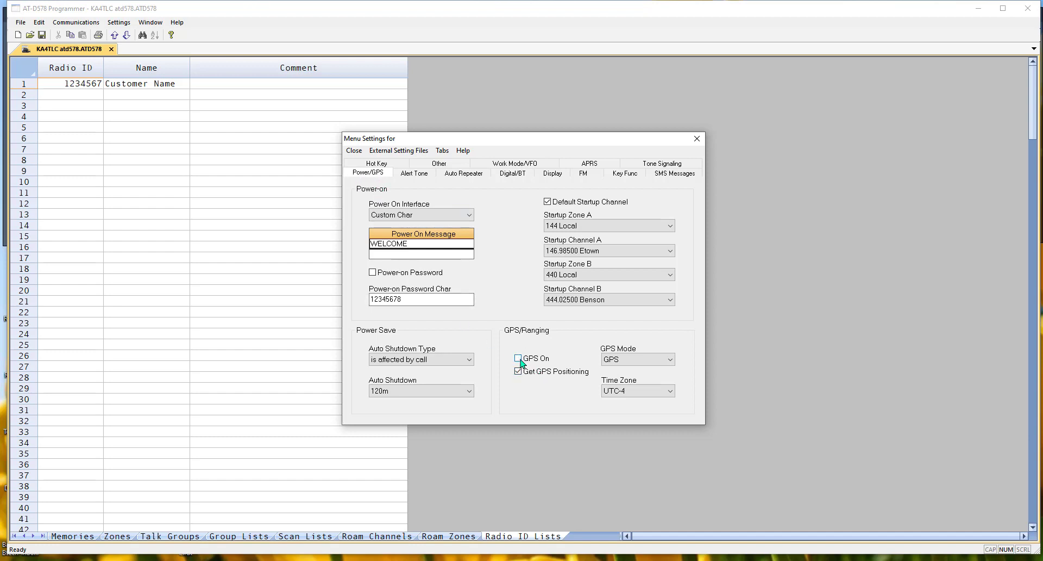
pyautogui.click(518, 357)
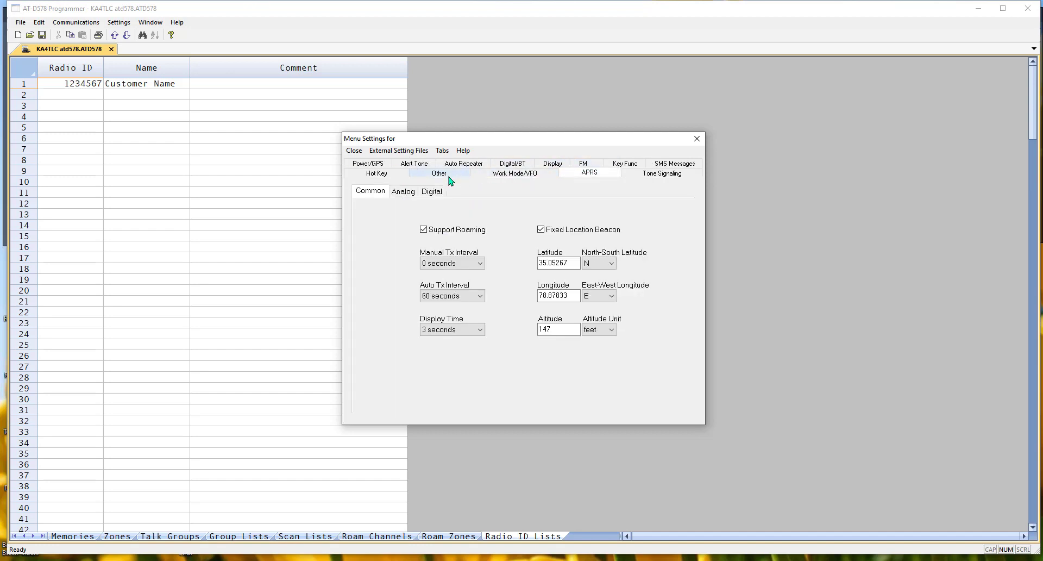
pyautogui.click(402, 191)
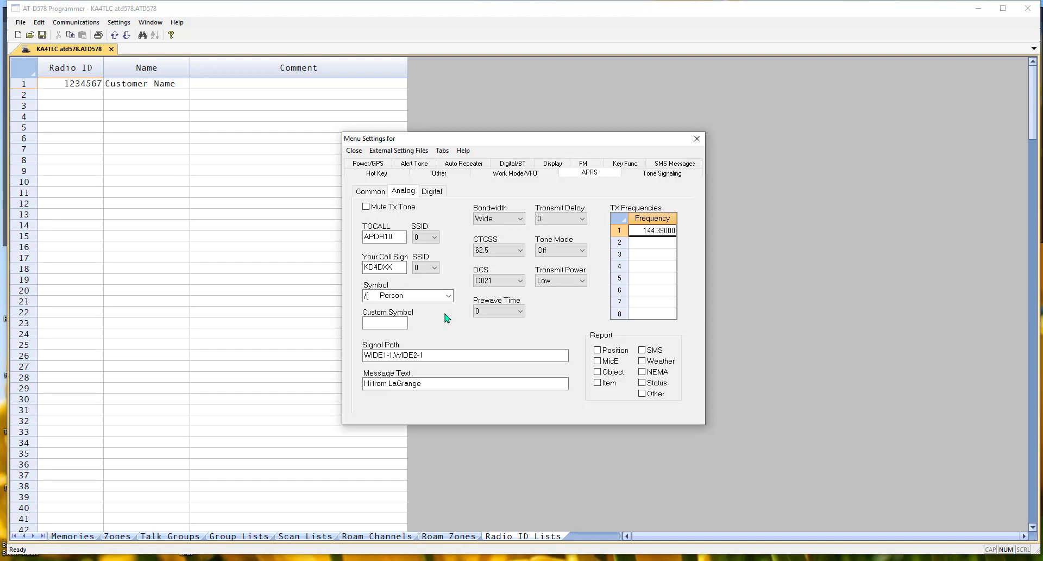
pyautogui.moveTo(637, 241)
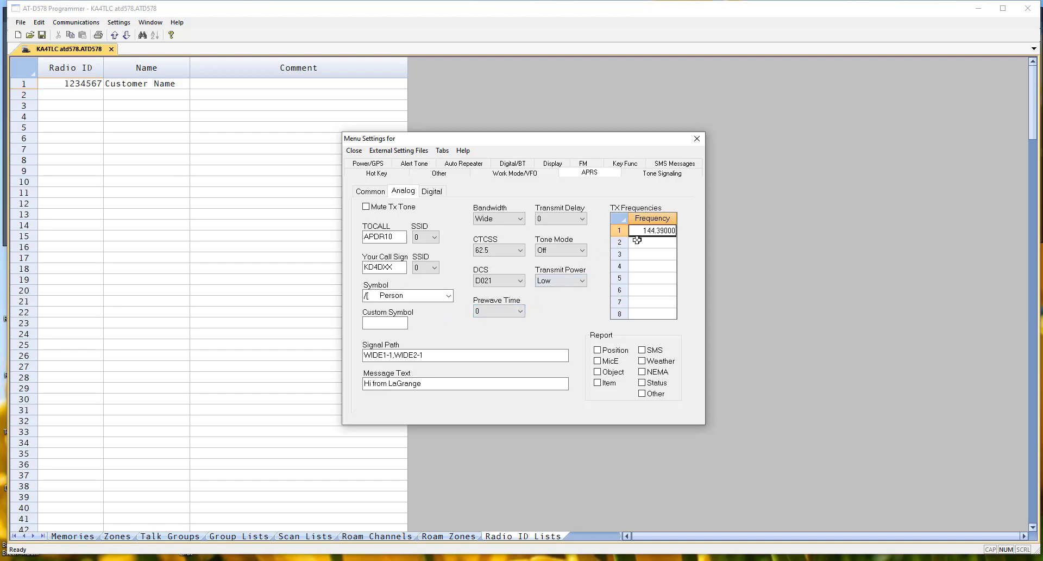
pyautogui.moveTo(640, 306)
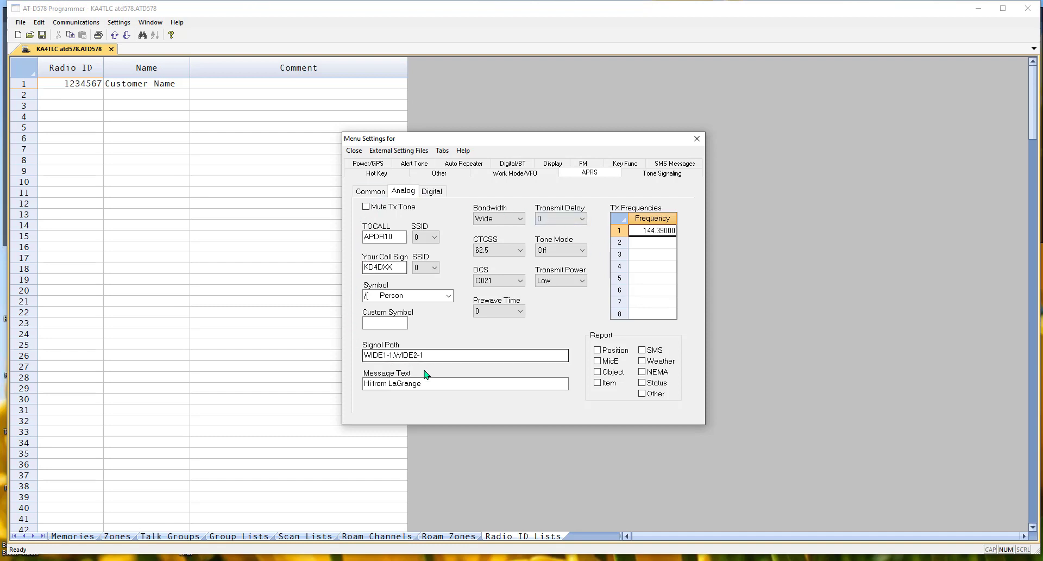
# - Apply the menu settings changes and close the settings window
pyautogui.click(353, 150)
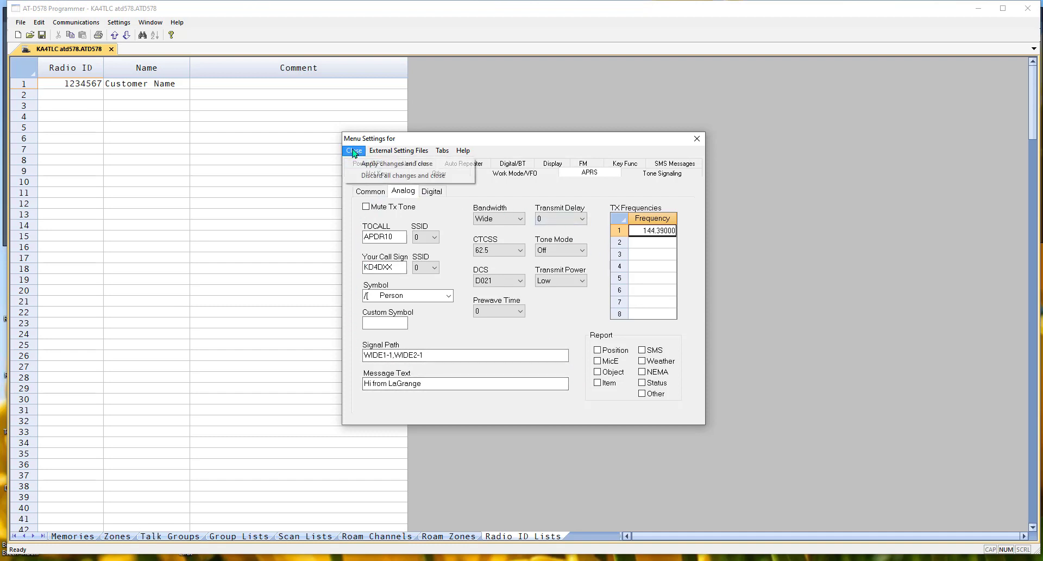
pyautogui.click(397, 164)
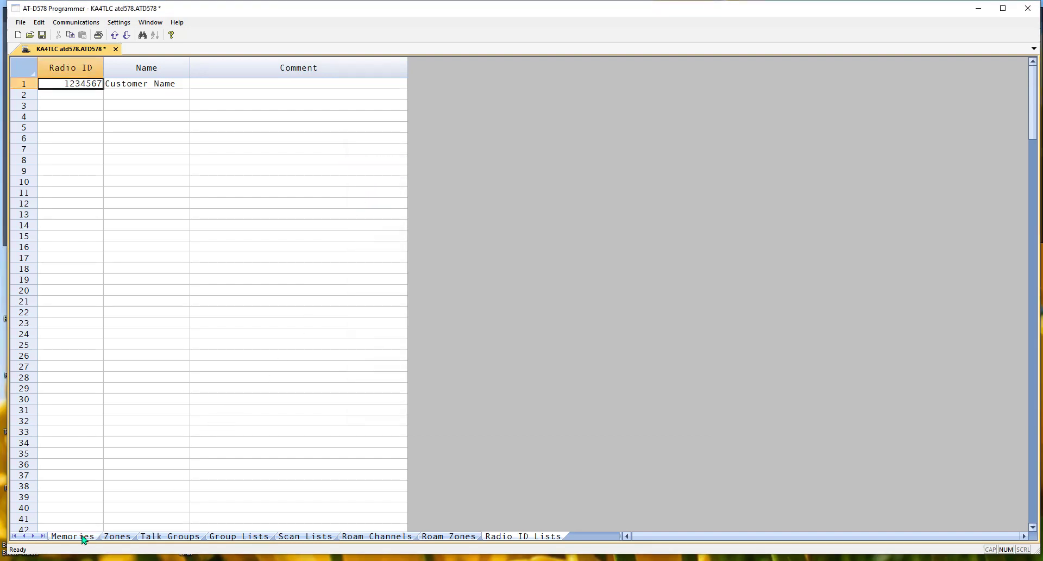
# - Show the Memories table's APRS Report and PTT Mode columns, keeping Start of Tx on channel 1
pyautogui.click(72, 535)
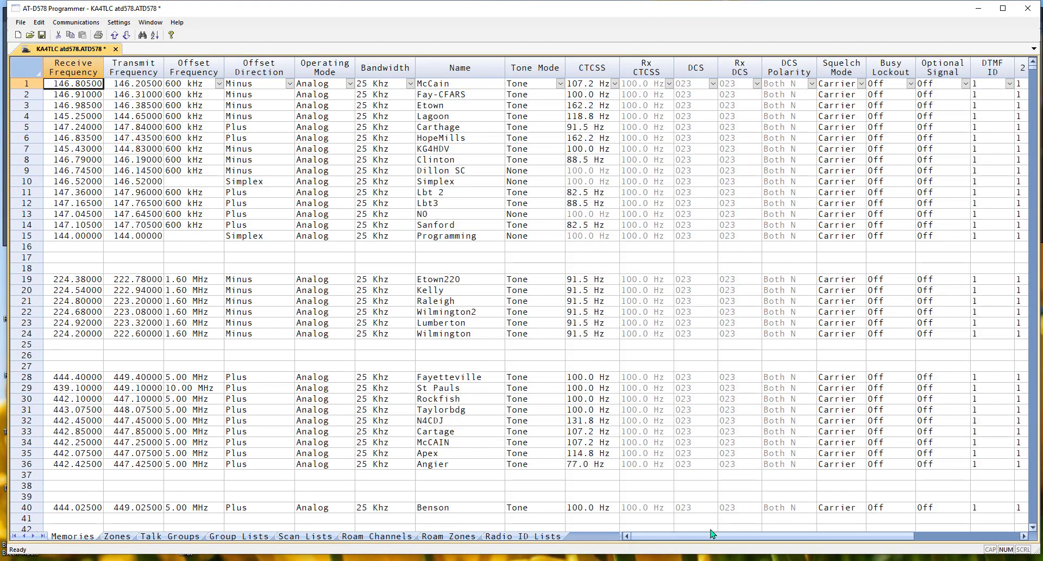
pyautogui.hscroll(3)
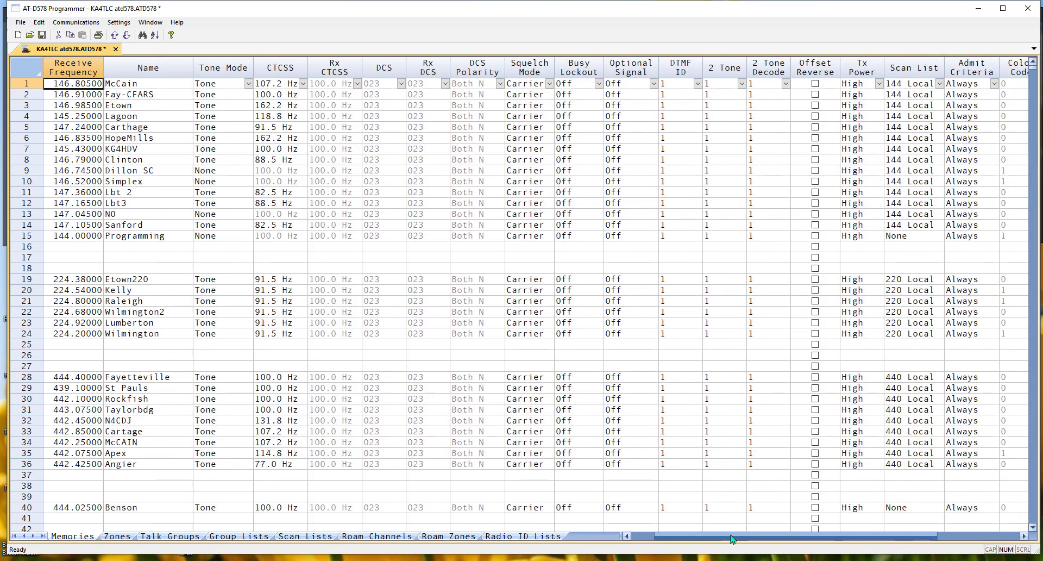
pyautogui.hscroll(3)
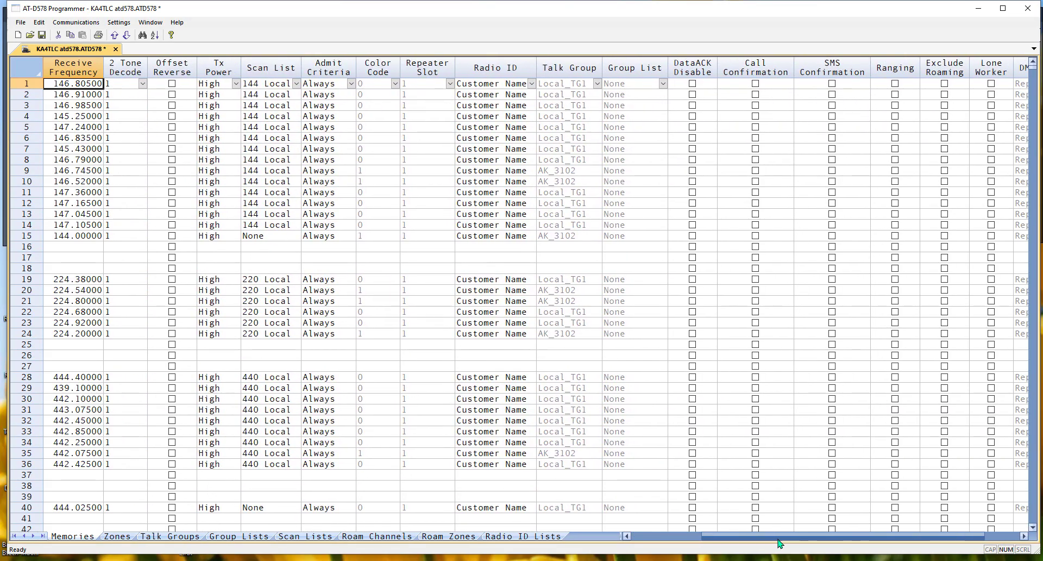
pyautogui.hscroll(3)
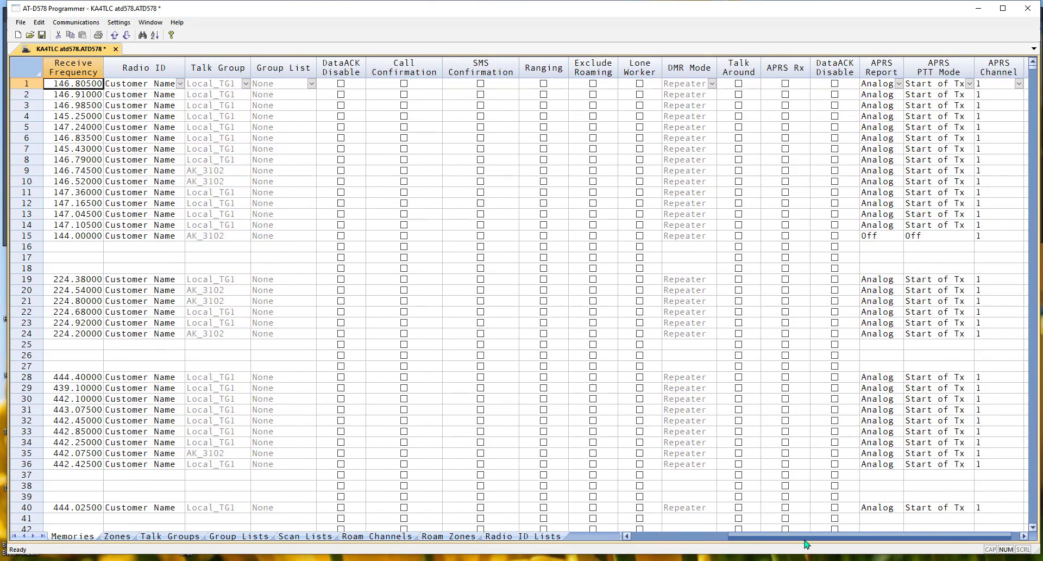
pyautogui.hscroll(3)
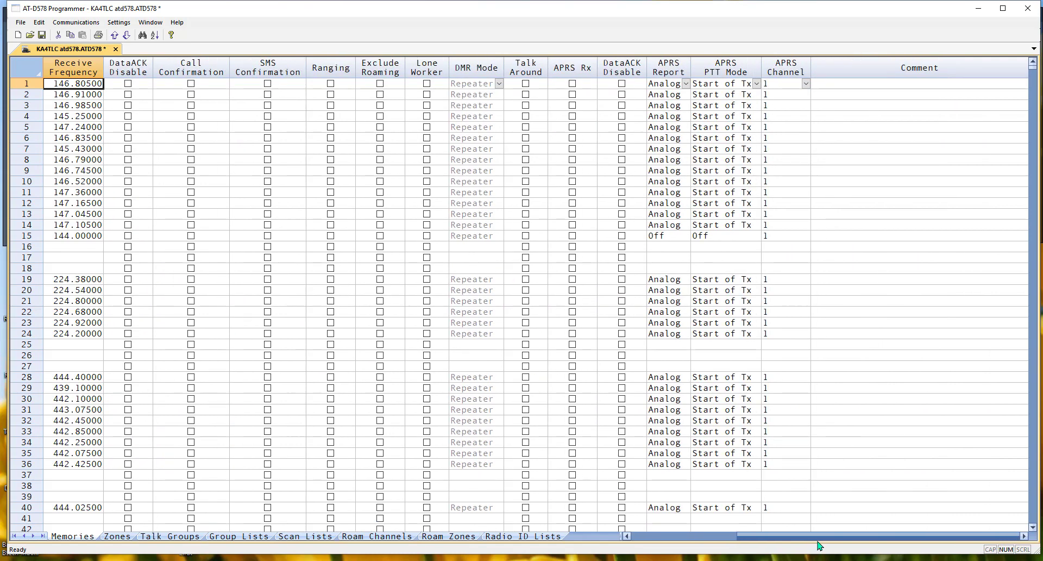
pyautogui.moveTo(811, 122)
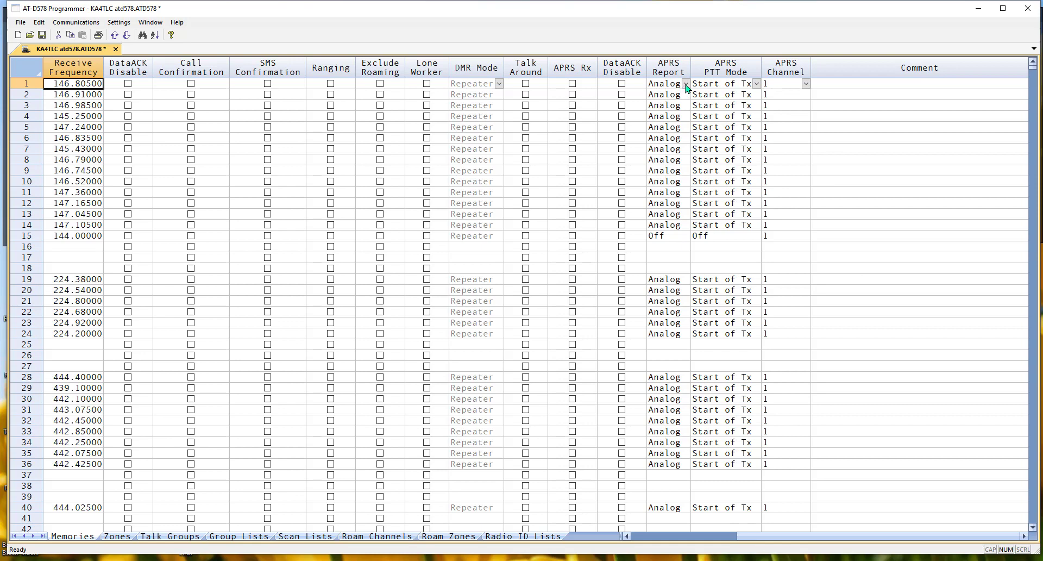
pyautogui.moveTo(673, 163)
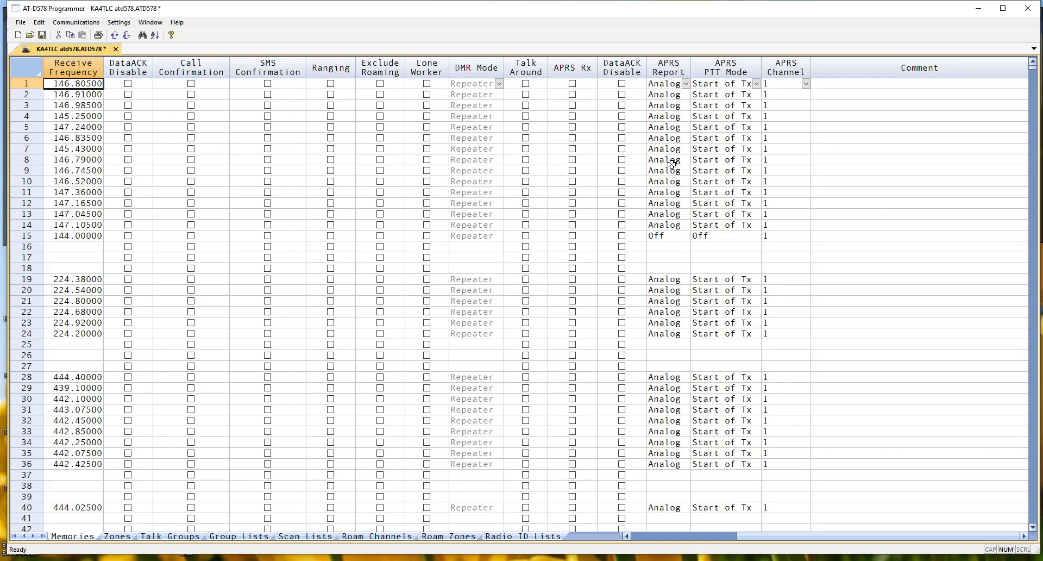
pyautogui.moveTo(675, 230)
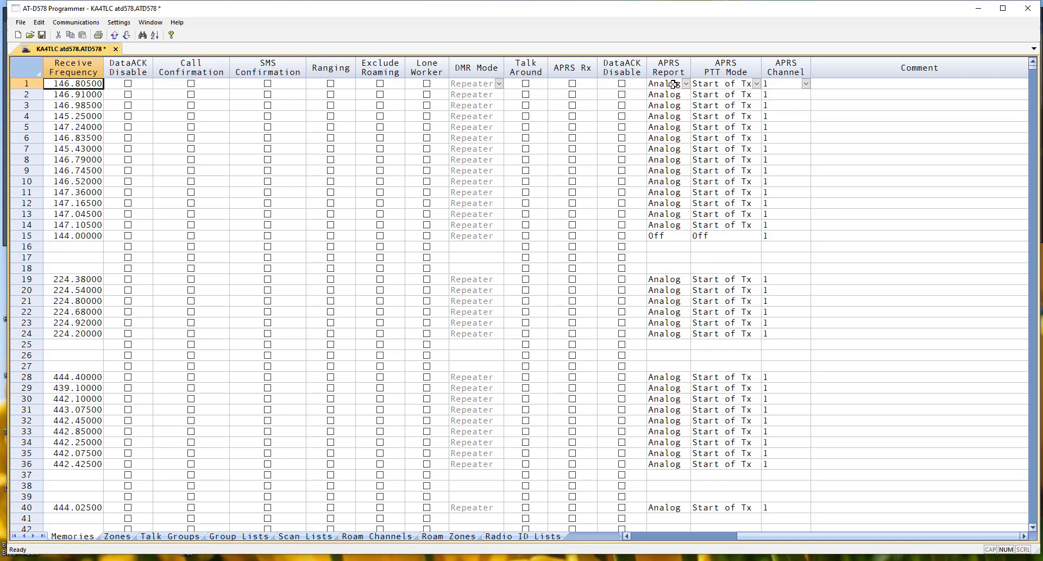
pyautogui.moveTo(734, 95)
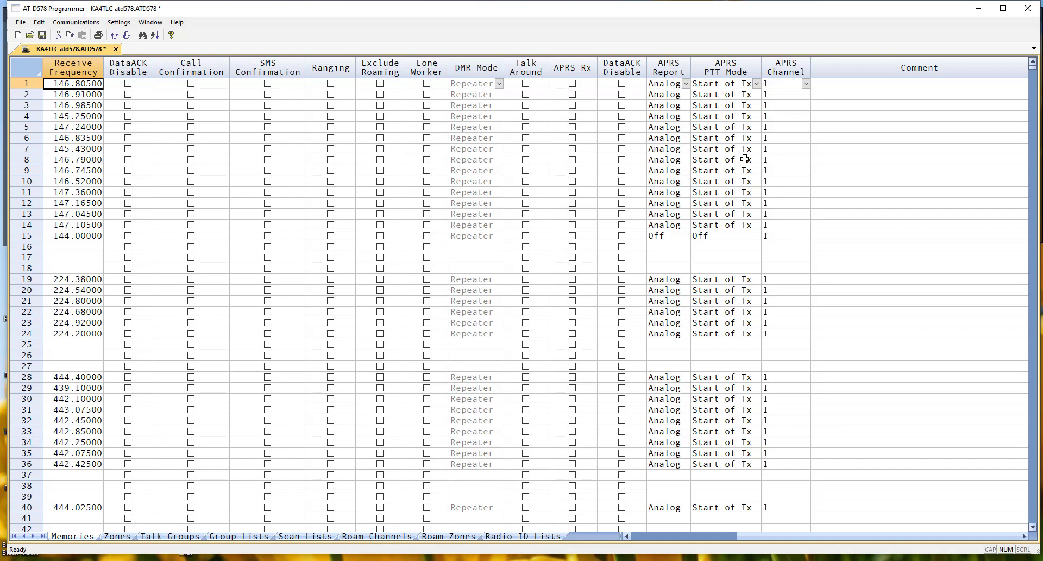
pyautogui.click(756, 84)
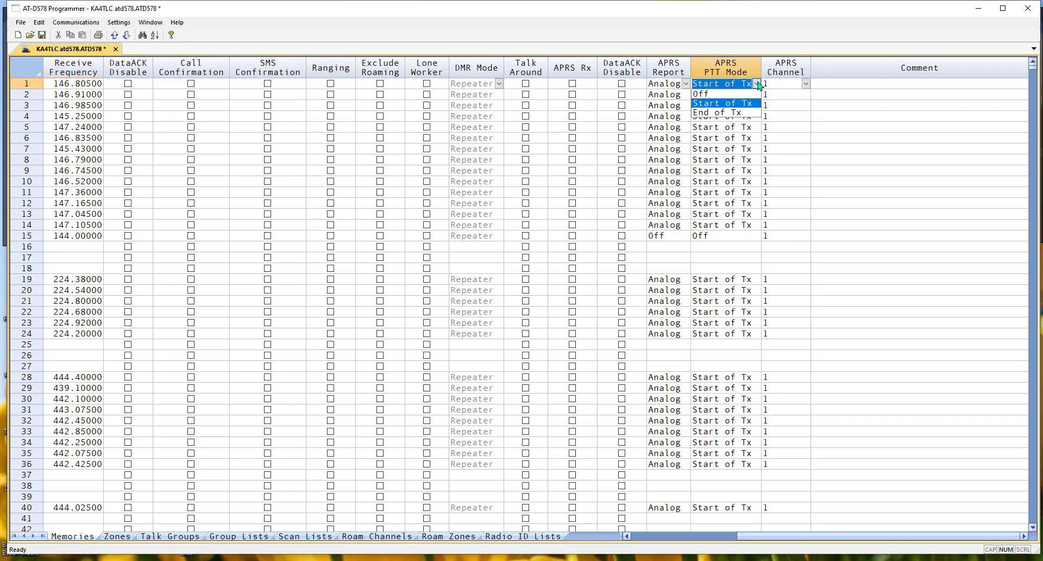
pyautogui.click(721, 103)
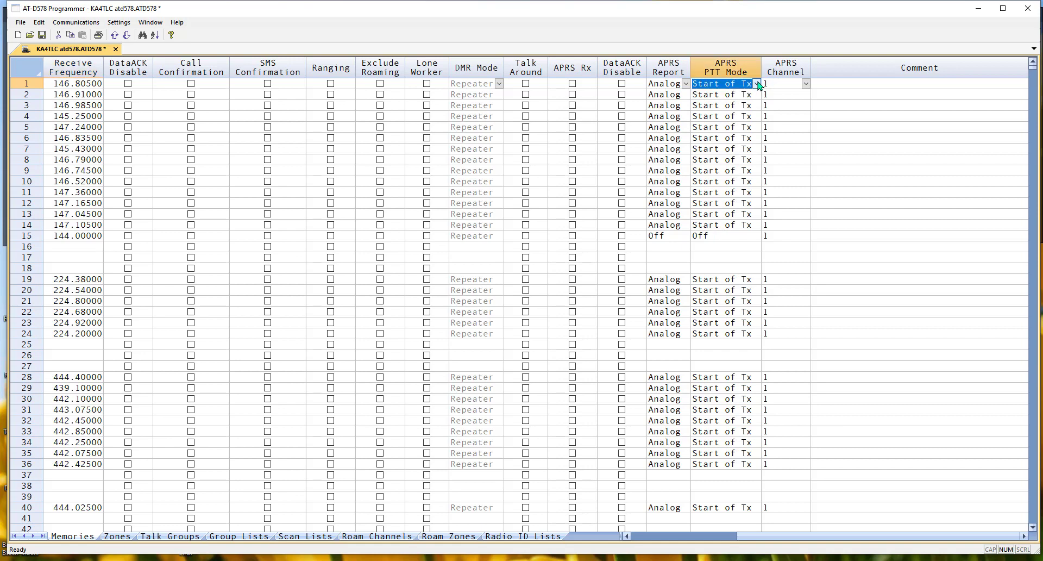
pyautogui.moveTo(808, 90)
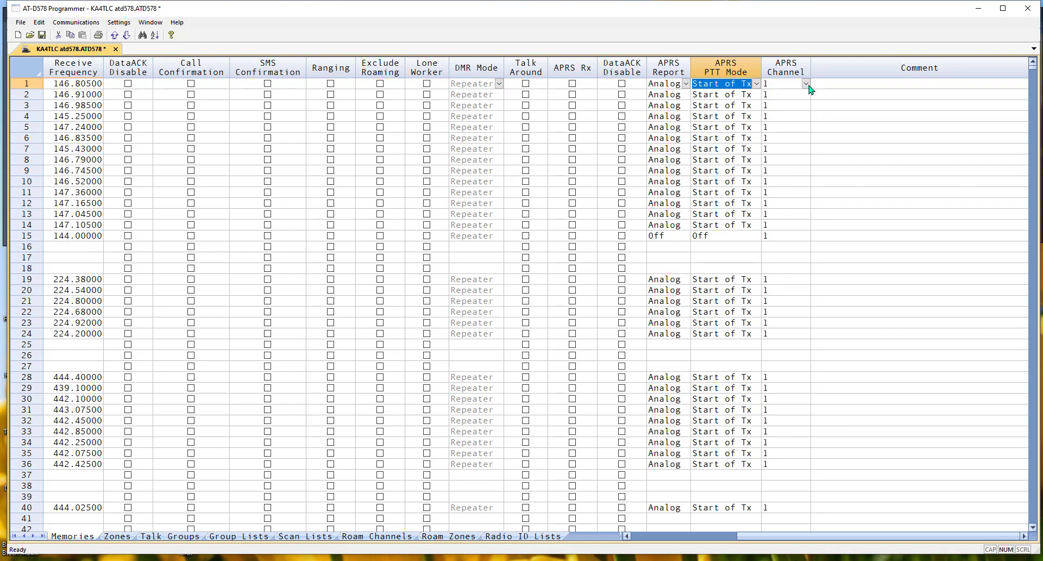
pyautogui.moveTo(724, 148)
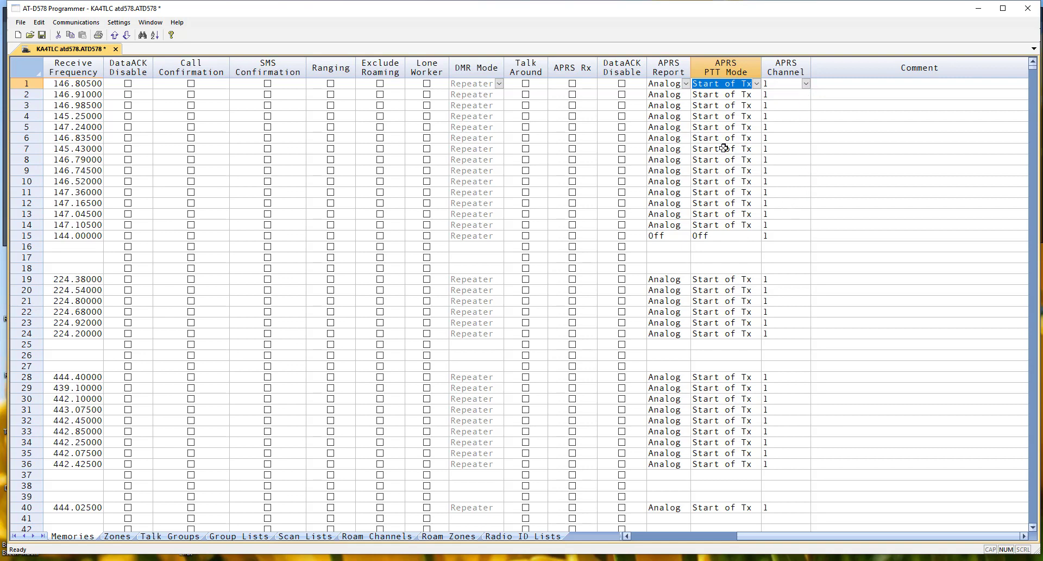
pyautogui.moveTo(670, 148)
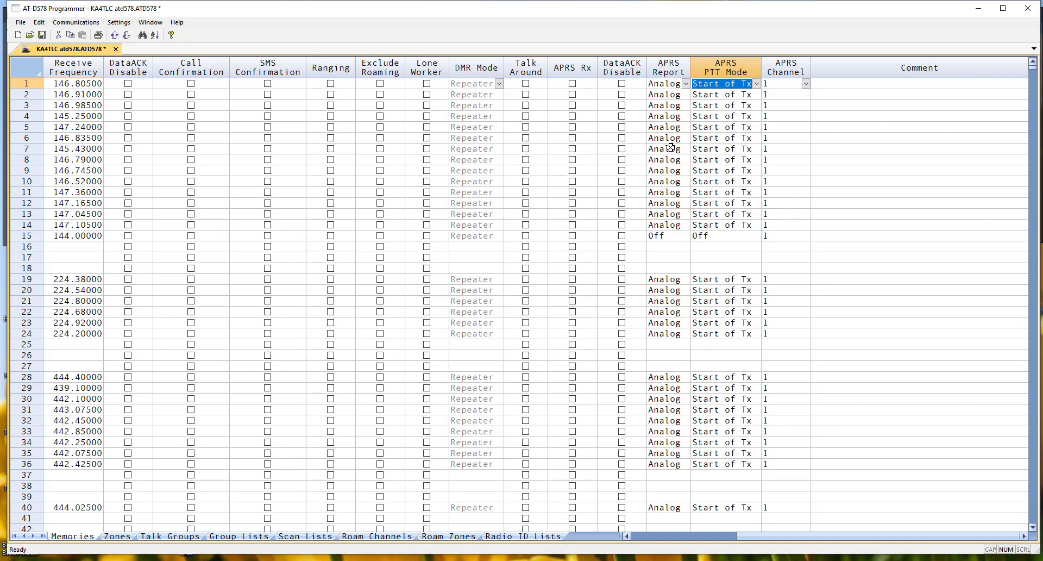
# - Set APRS report to Digital on channels 1 through 10, turning their PTT mode Off
pyautogui.click(665, 84)
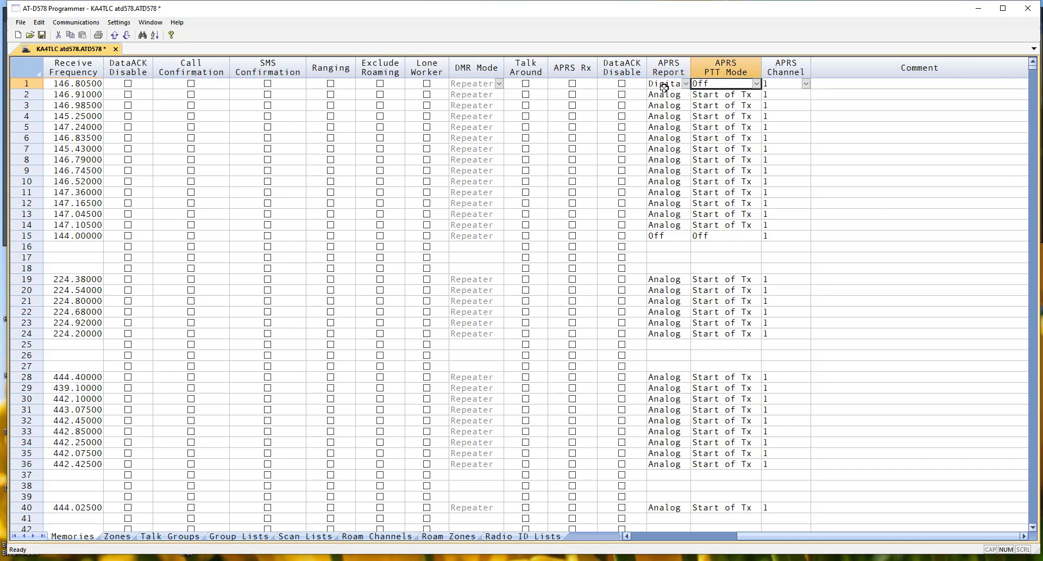
pyautogui.click(665, 83)
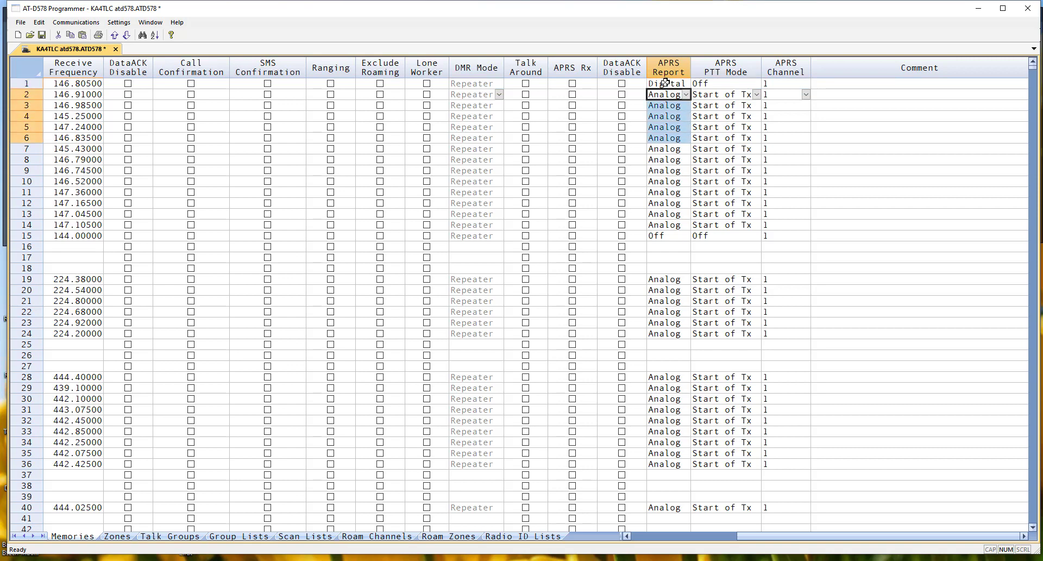
pyautogui.click(665, 93)
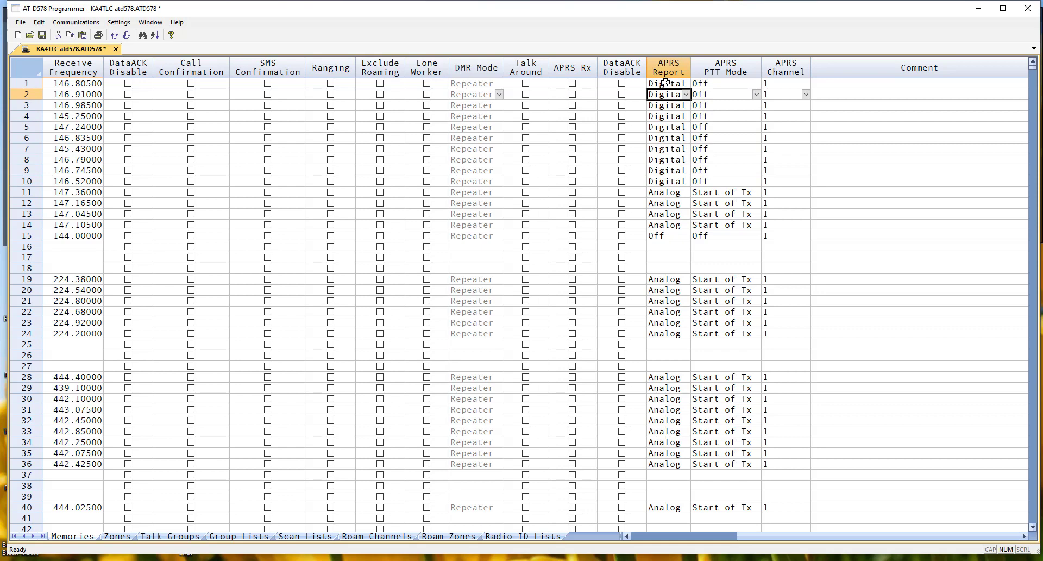
# - Switch channels 1 through 10 back to Analog report with PTT mode left Off
pyautogui.click(667, 84)
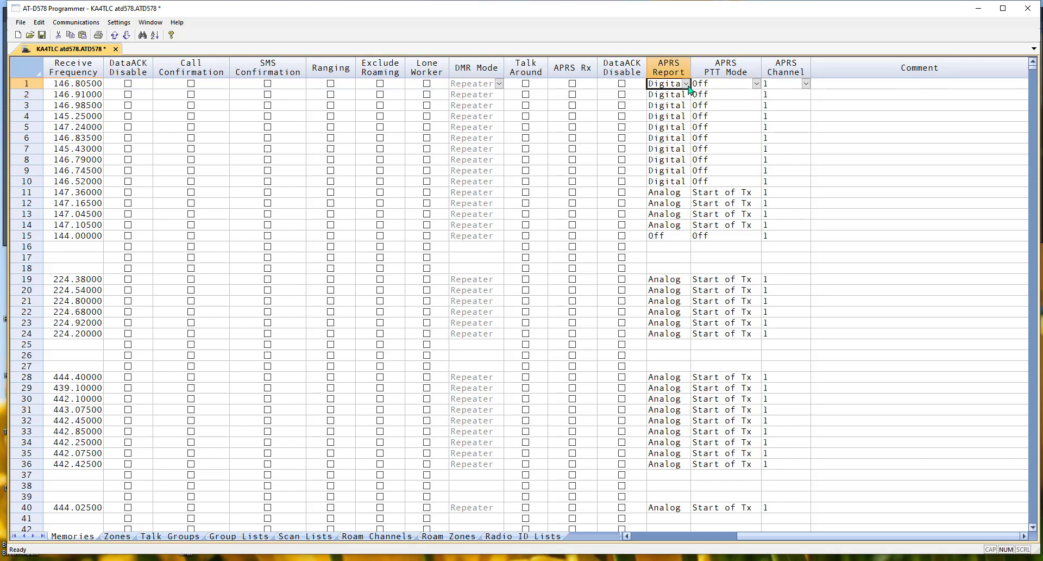
pyautogui.click(665, 93)
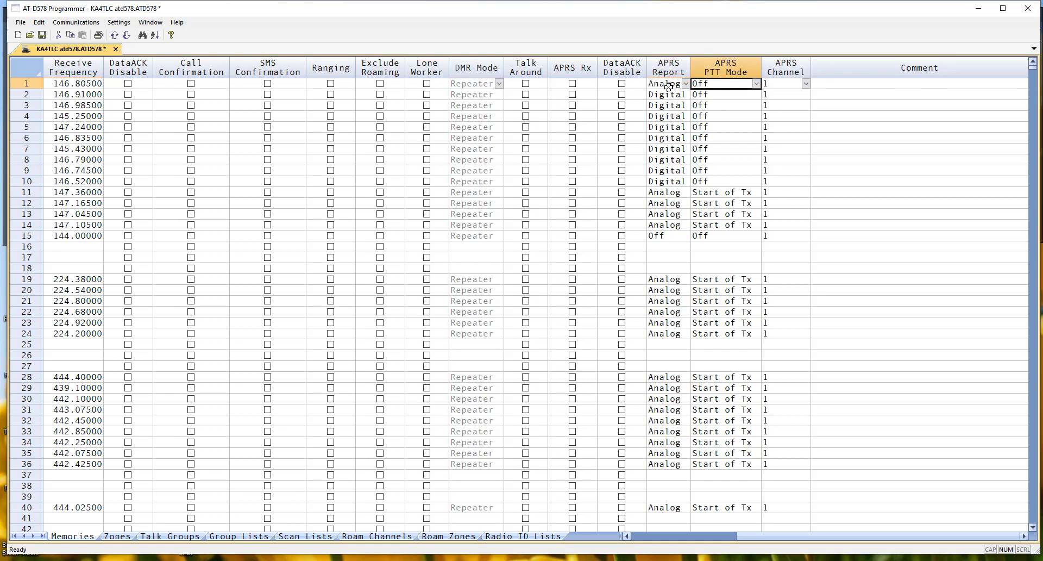
pyautogui.click(665, 93)
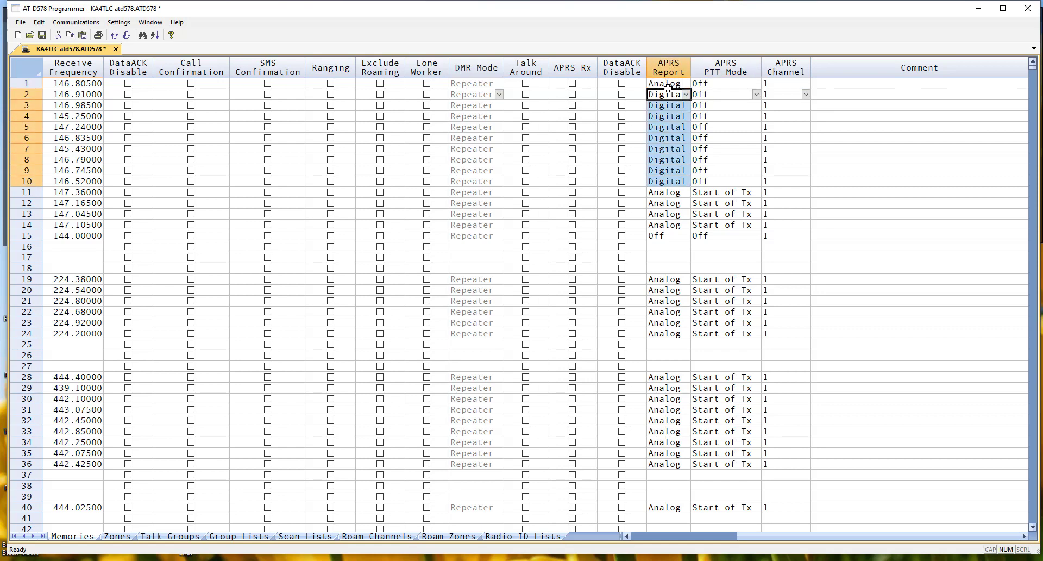
pyautogui.click(667, 93)
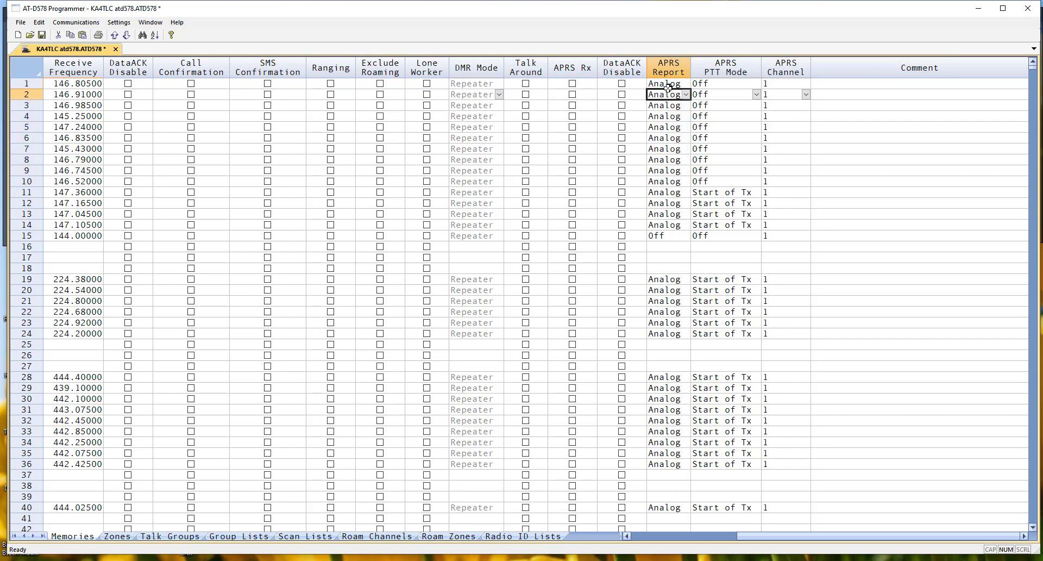
# - Restore Start of Tx as the APRS PTT mode on channels 1 through 10
pyautogui.click(725, 83)
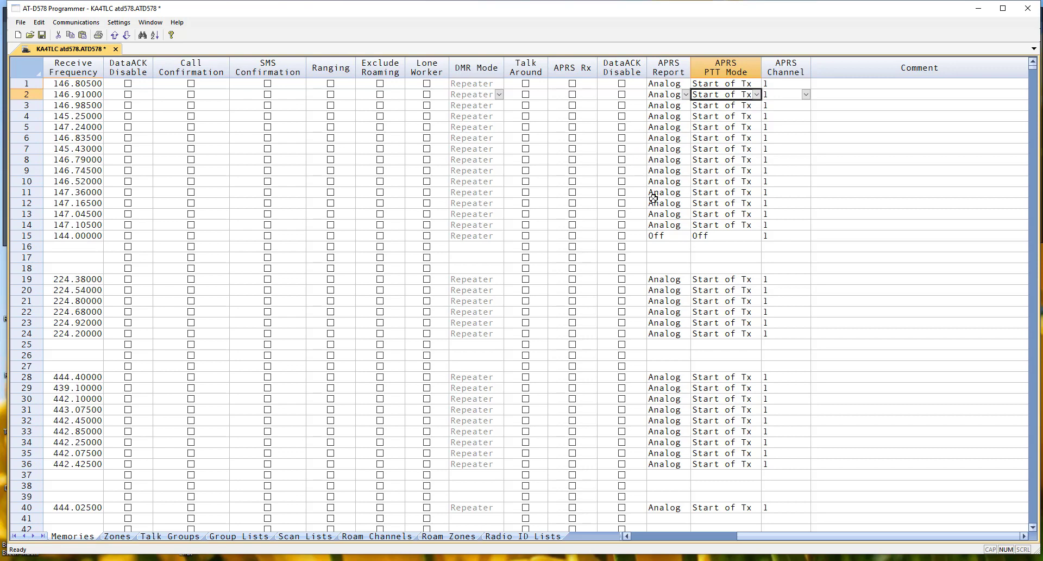
pyautogui.moveTo(643, 233)
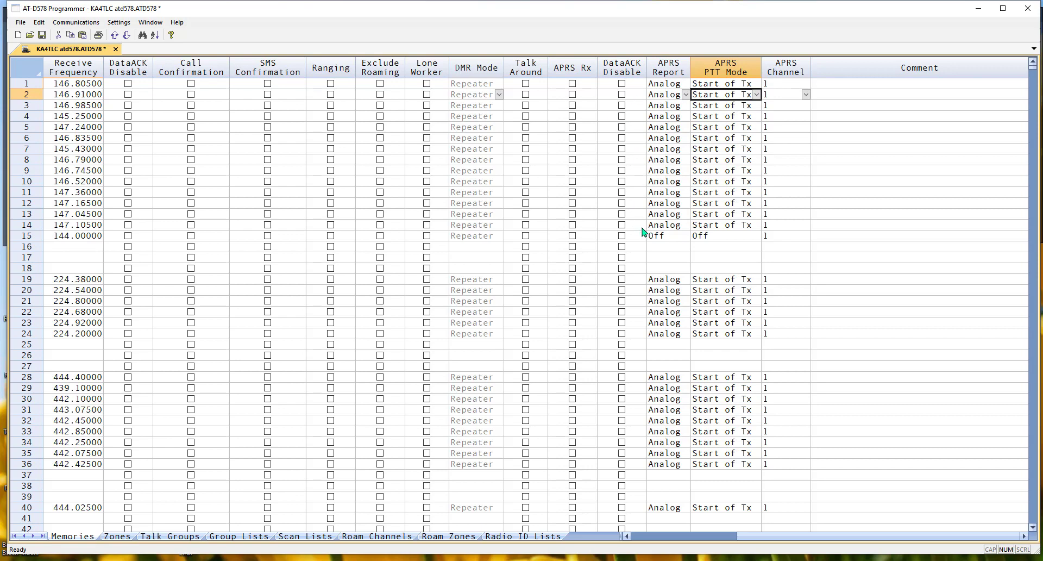